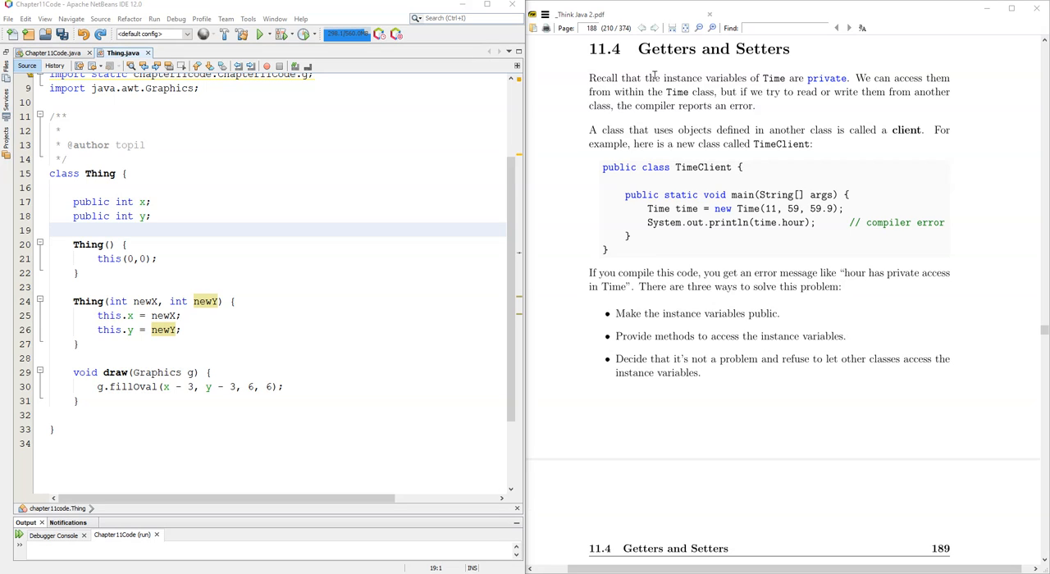
# Make the x and y fields private and start a new line after the draw method
pyautogui.doubleClick(90, 202)
pyautogui.write('rivate')
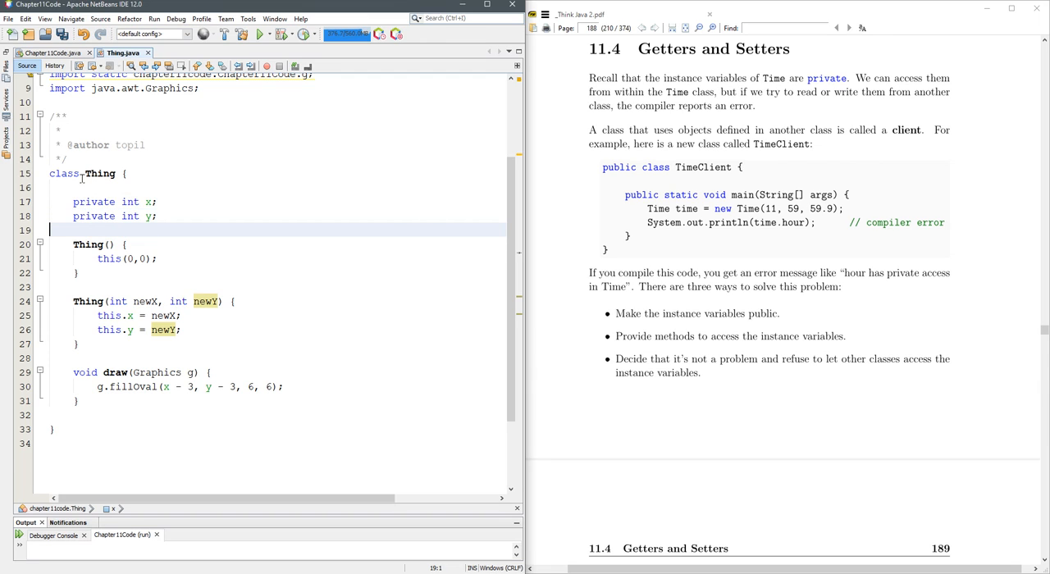
pyautogui.click(76, 402)
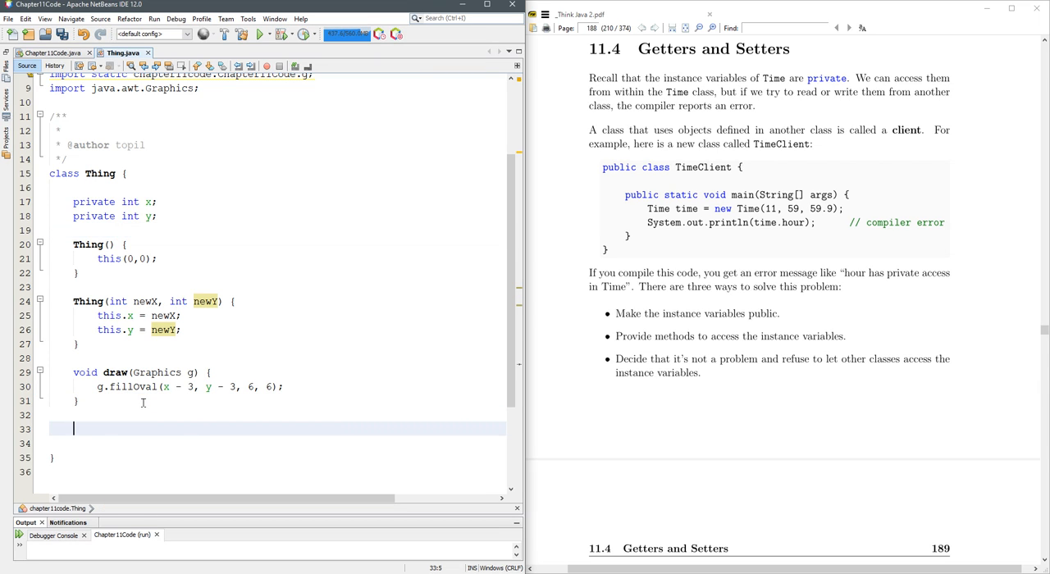
# Write 'public int getX(){ return this.x; }' below the draw method
pyautogui.write('pu')
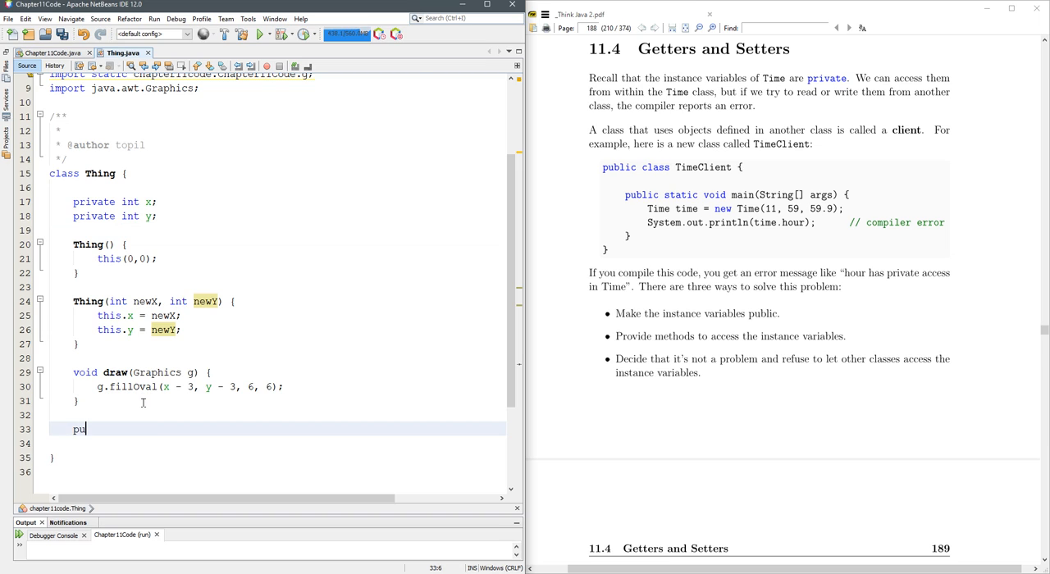
pyautogui.write('blic')
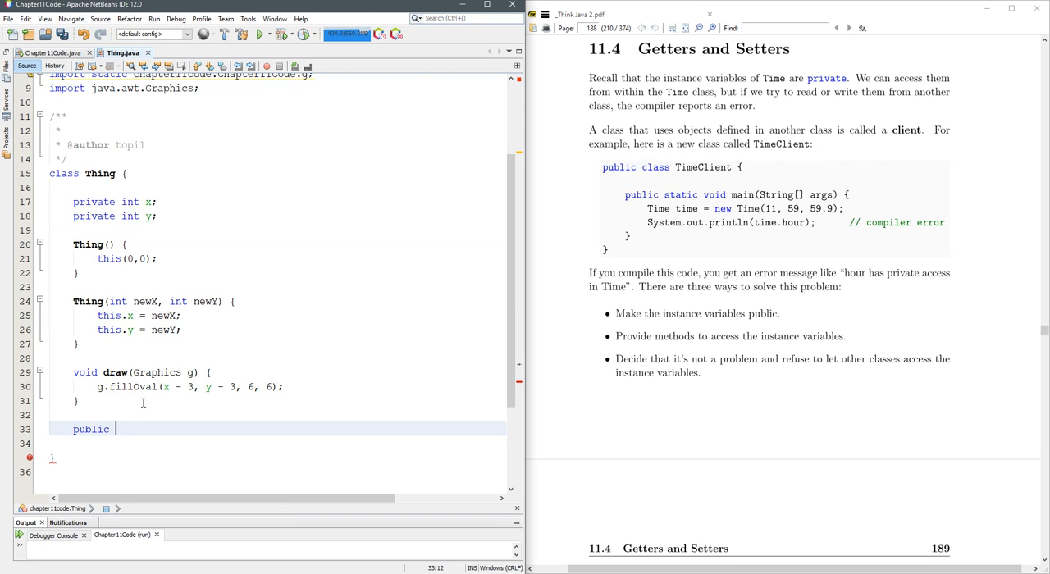
pyautogui.write('int getX(){')
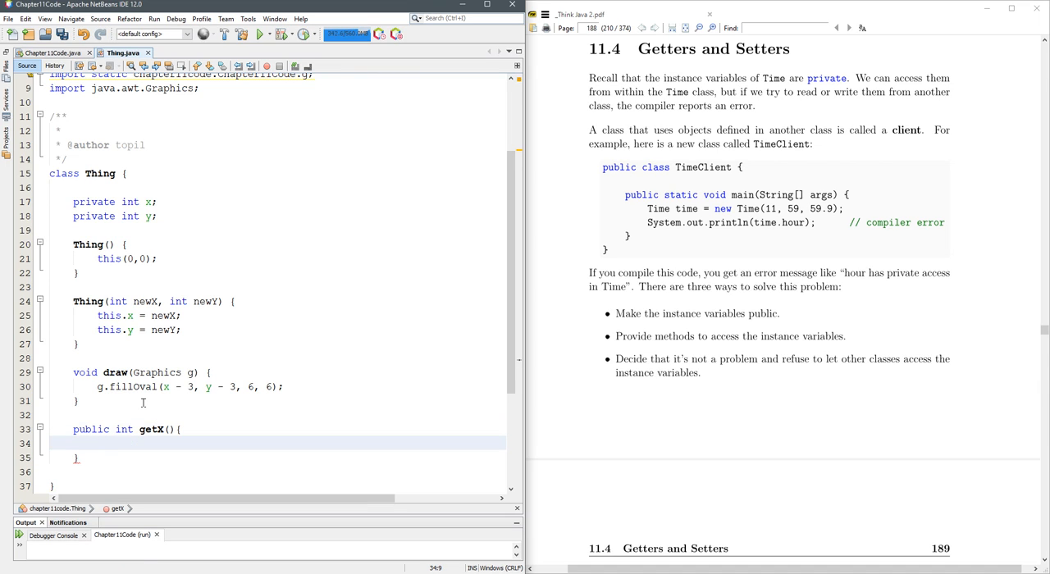
pyautogui.write('return this')
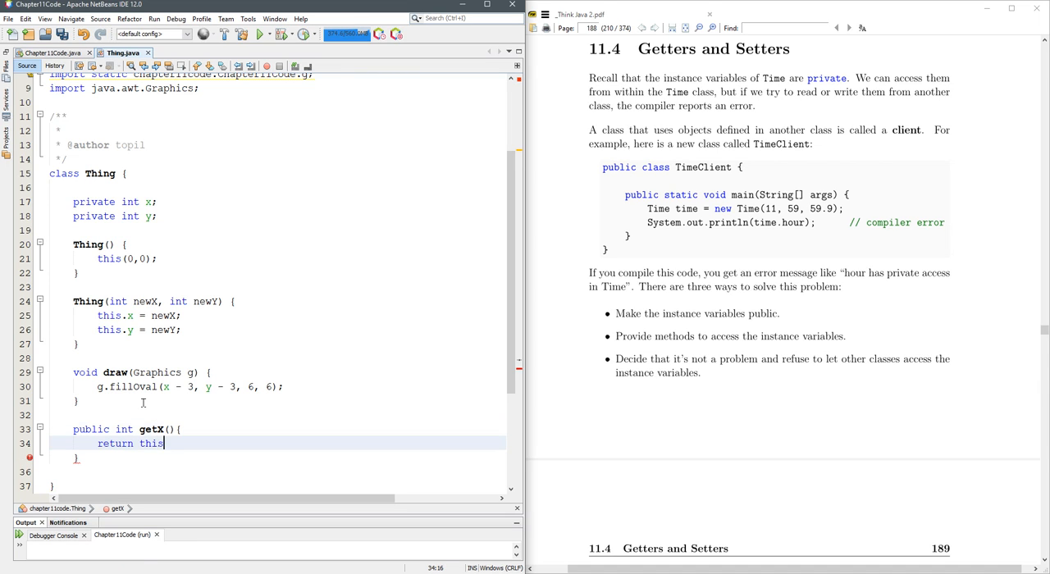
pyautogui.write('.x;')
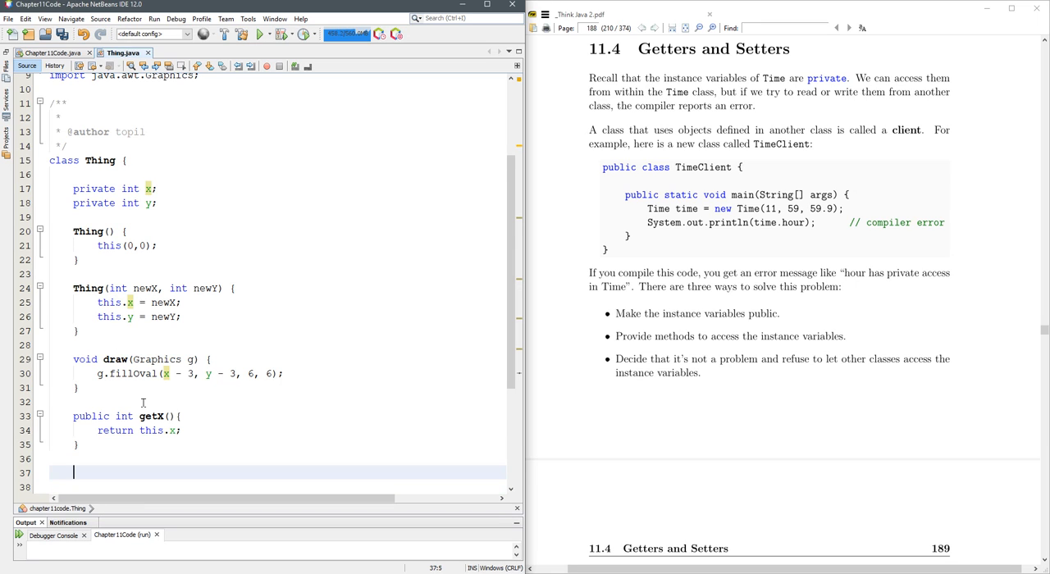
# Write 'public void setX(int newX){ this.x = newX; }' with a blank line above the assignment
pyautogui.write('public v')
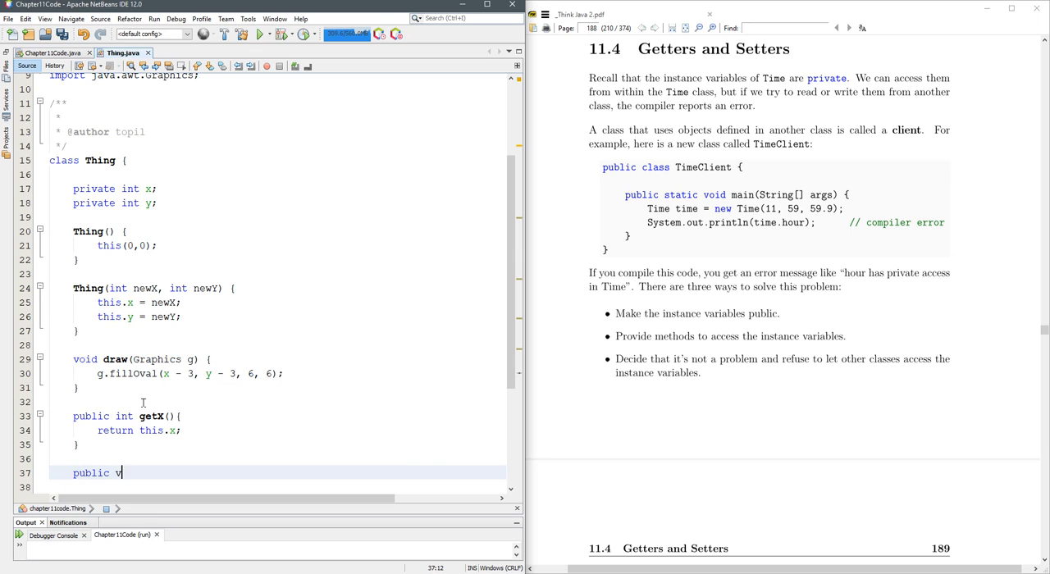
pyautogui.write('oid')
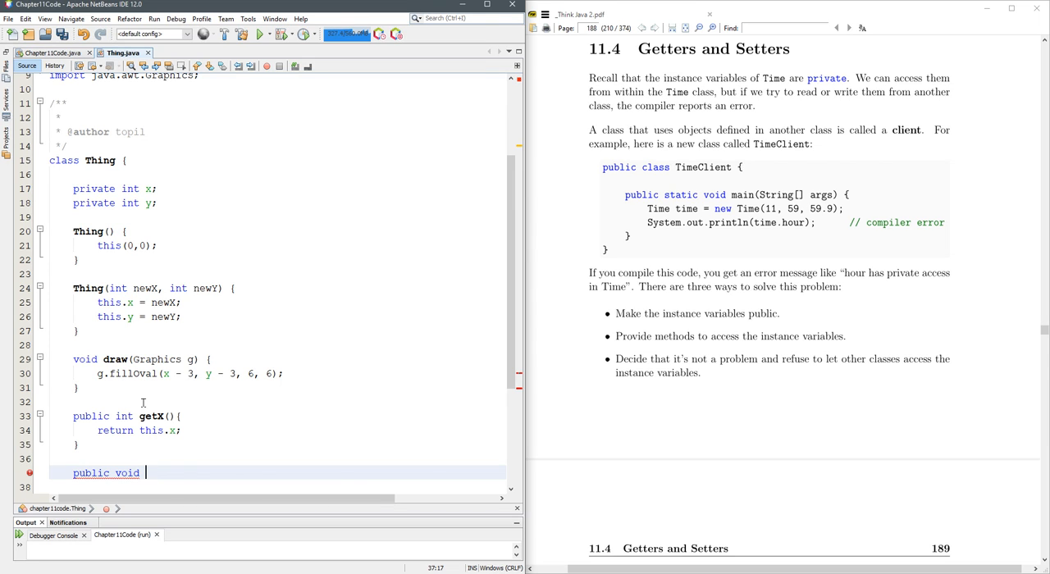
pyautogui.write('setX()')
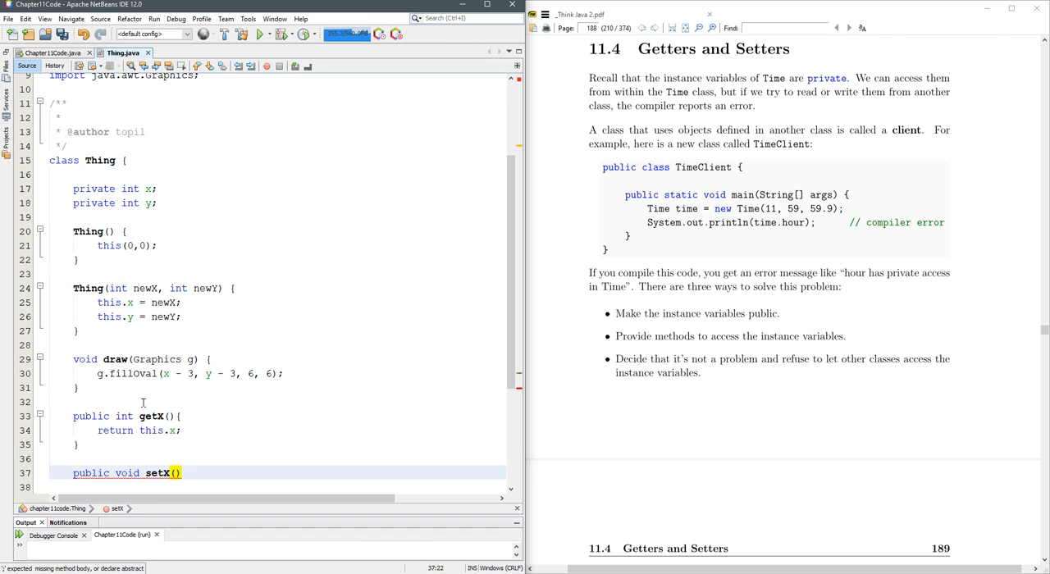
pyautogui.write('int newX')
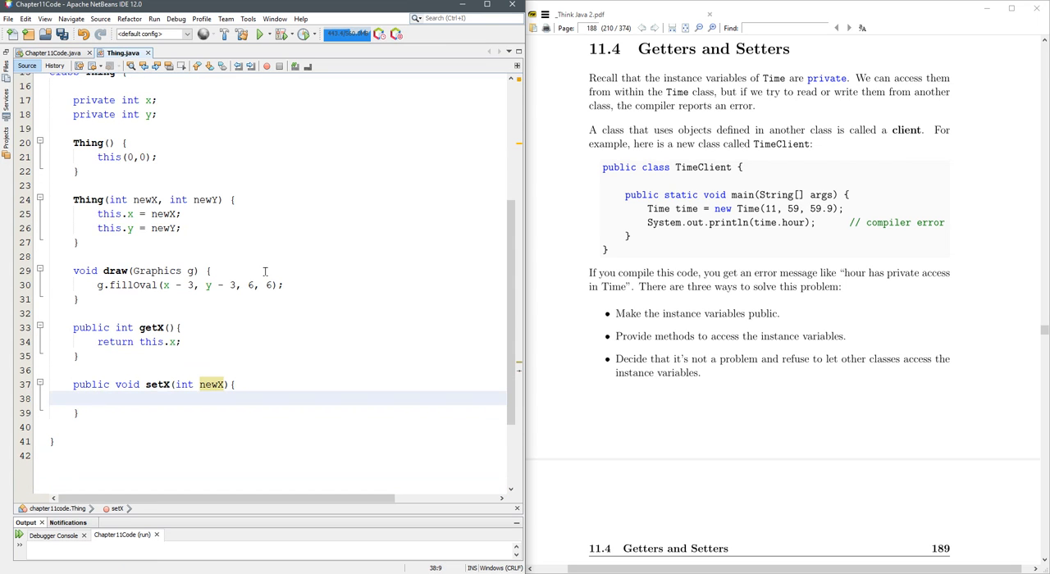
pyautogui.write('this.x =')
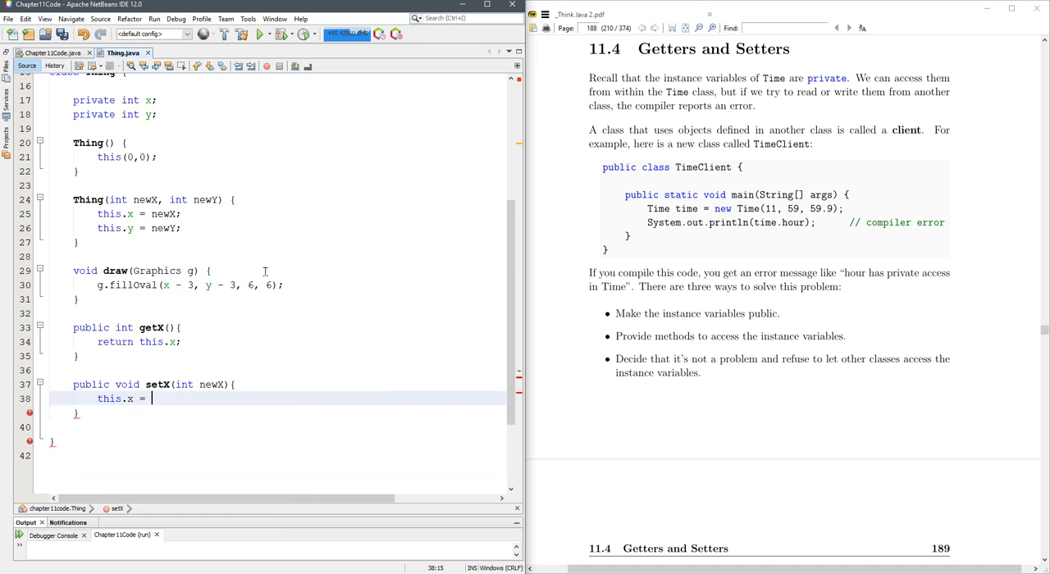
pyautogui.write('newX;')
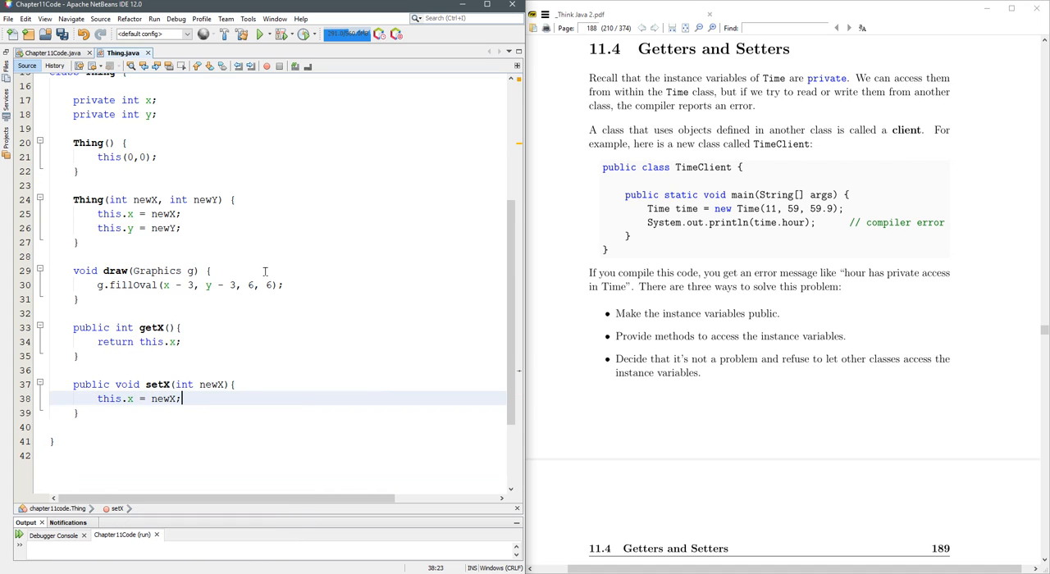
pyautogui.press('Enter')
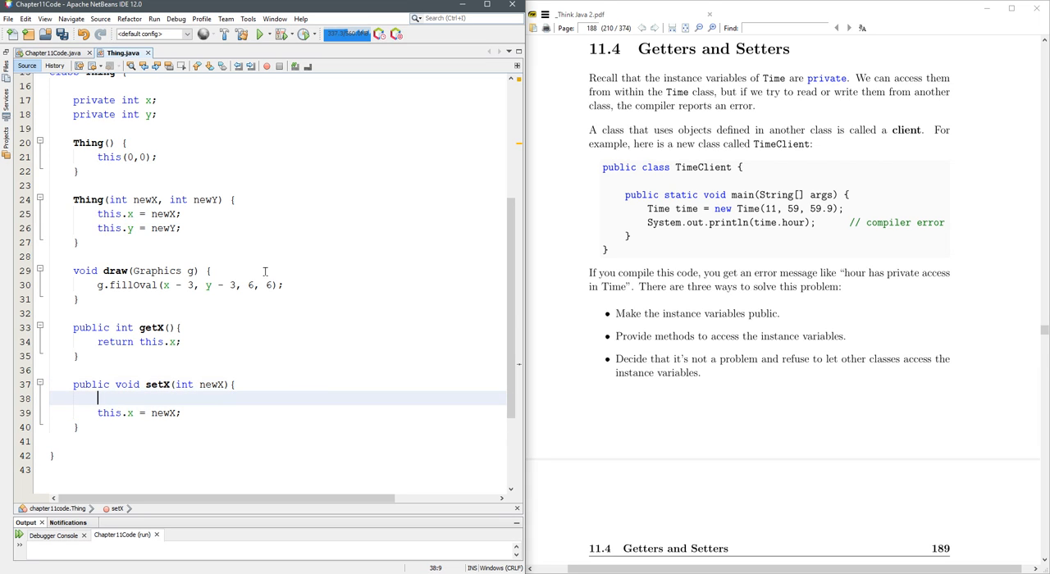
# Guard setX with 'if (newX<0){ this.x = 0; } else { this.x = newX; }'
pyautogui.write('if (newx')
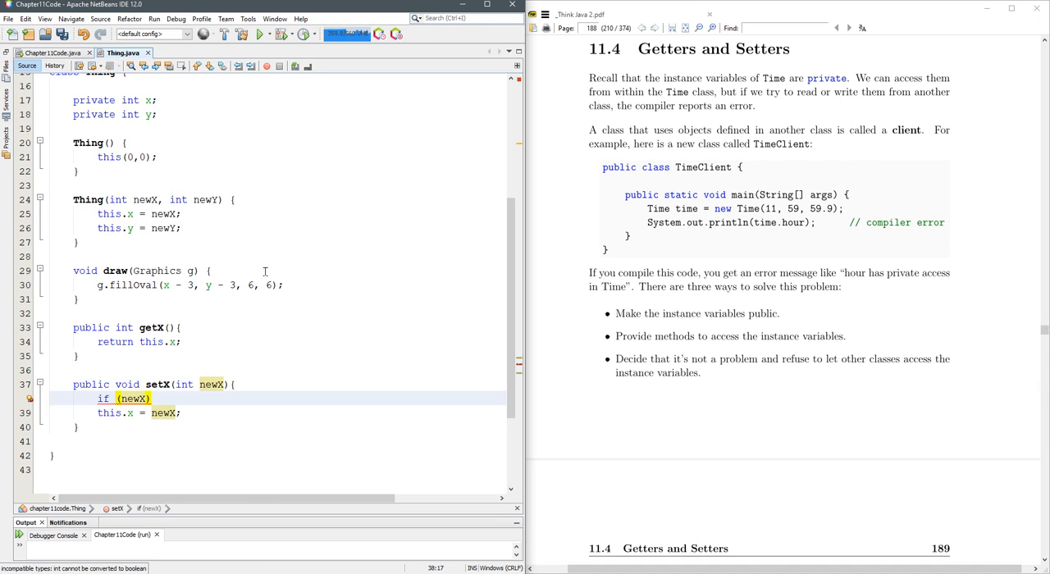
pyautogui.write('<')
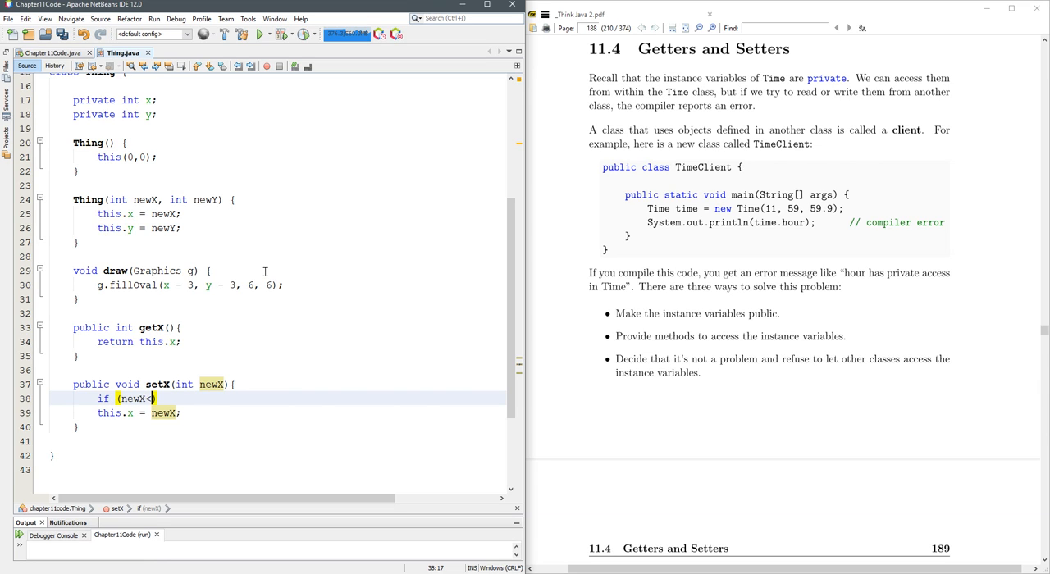
pyautogui.write('0)')
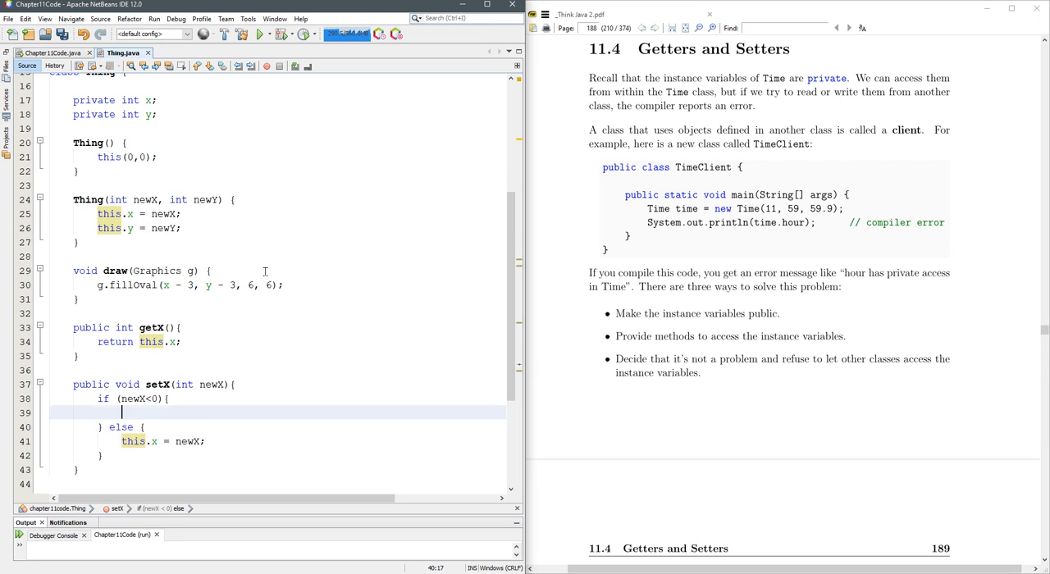
pyautogui.write('this.x')
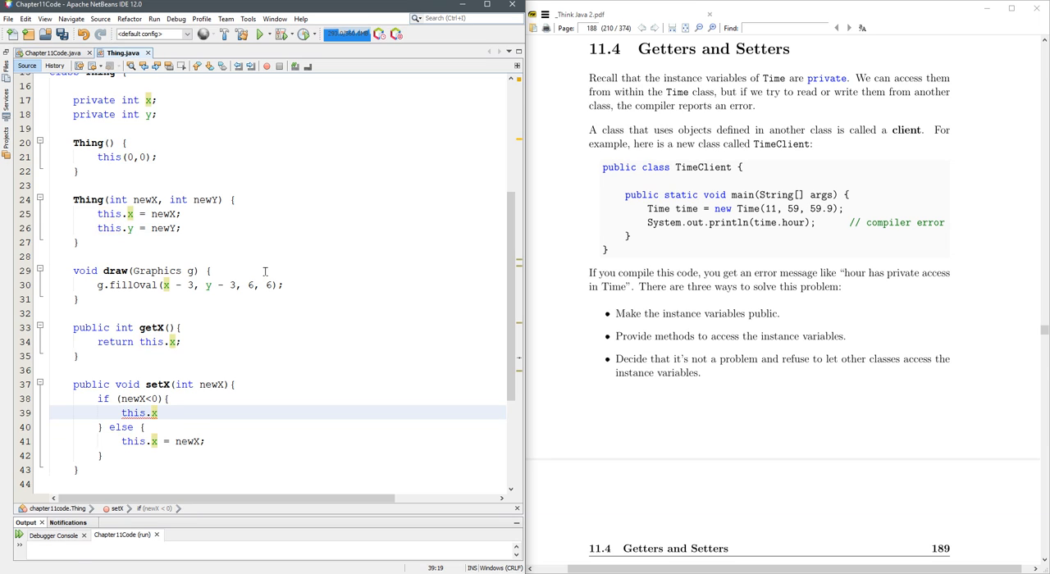
pyautogui.write('= 0;')
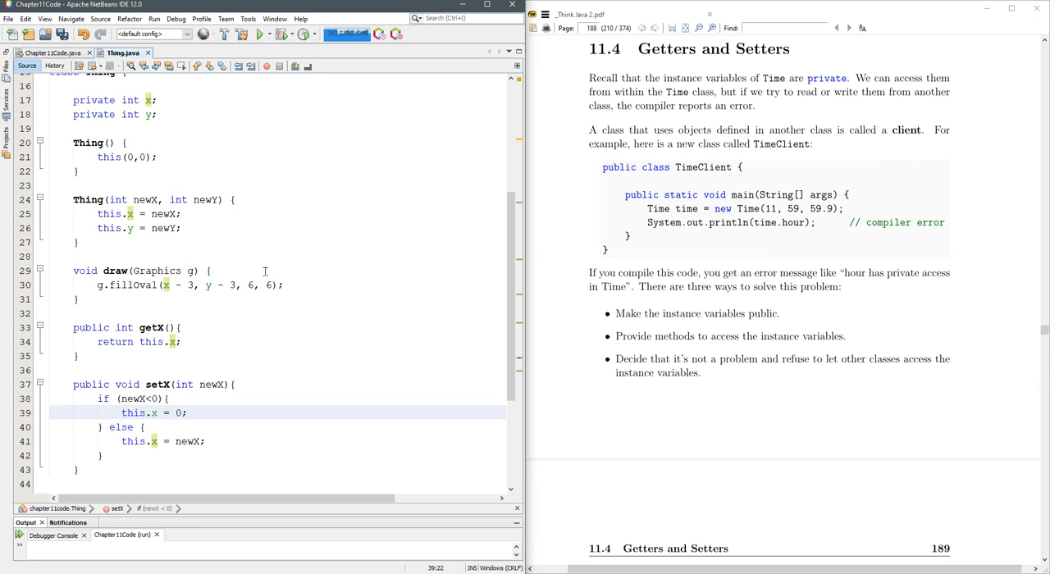
pyautogui.scroll(-3)
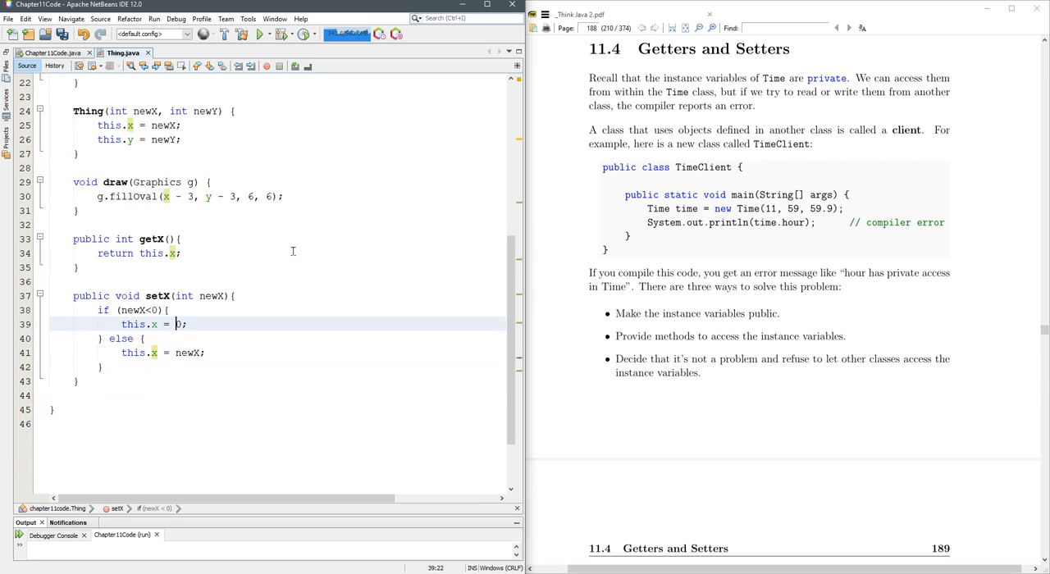
# Copy getX and setX below as getY, then switch to Chapter11Code.java
pyautogui.moveTo(72, 239); pyautogui.dragTo(78, 381)
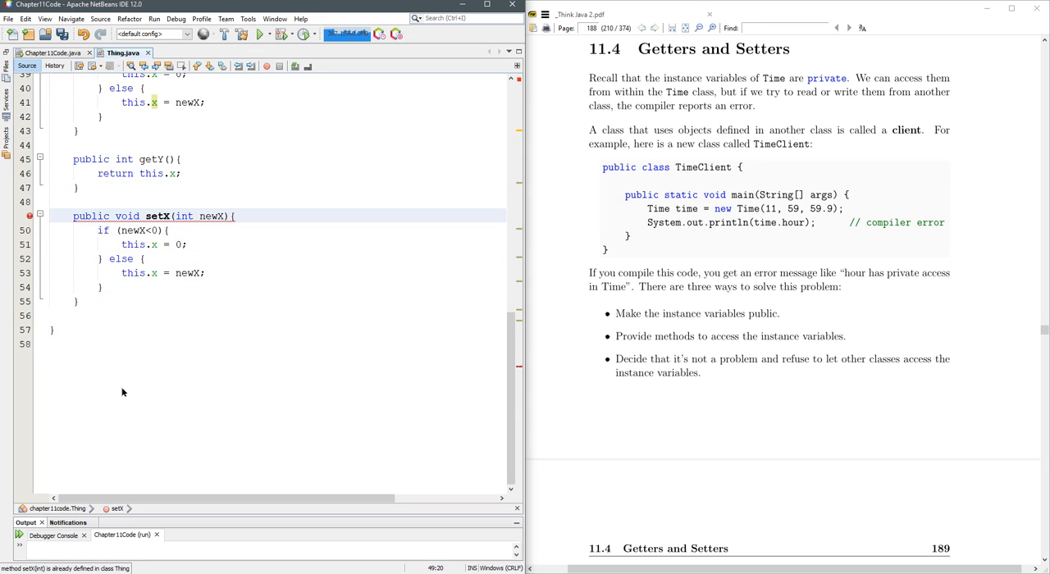
pyautogui.click(176, 174)
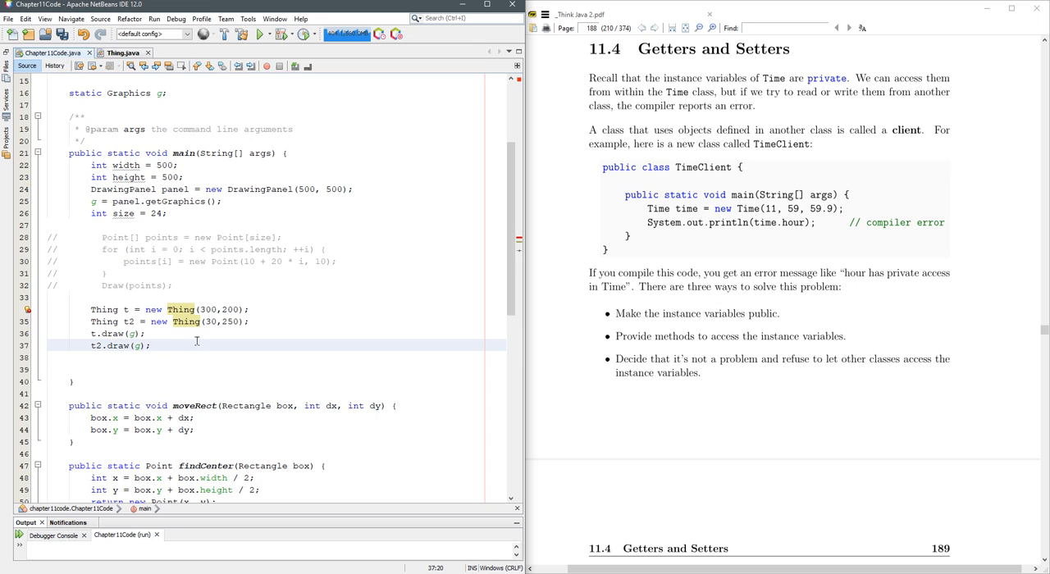
# Comment out t.draw and t2.draw, add System.out.println(t); and run the project
pyautogui.moveTo(90, 334); pyautogui.dragTo(151, 344)
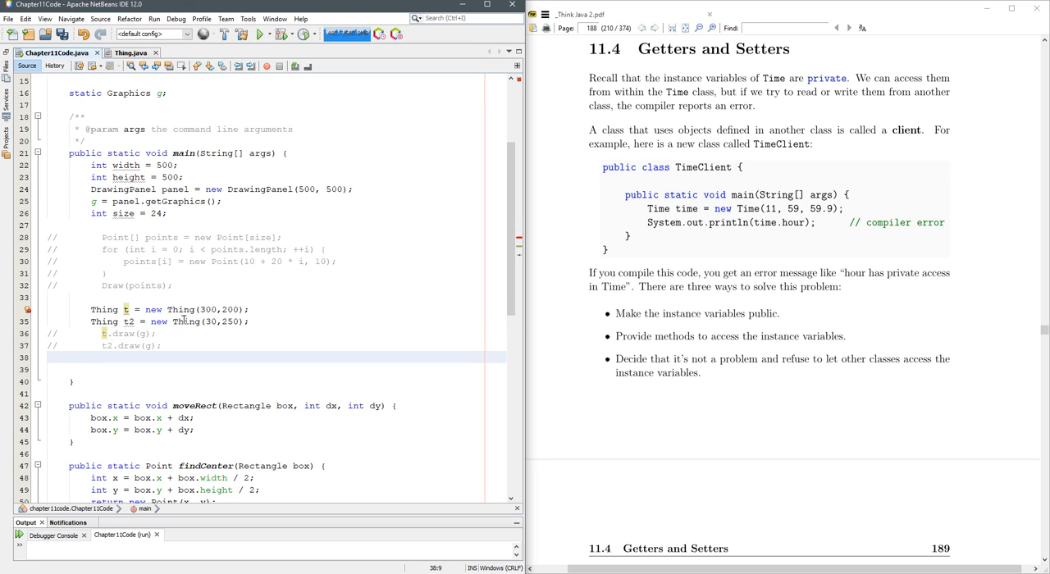
pyautogui.write('System.out.println("");')
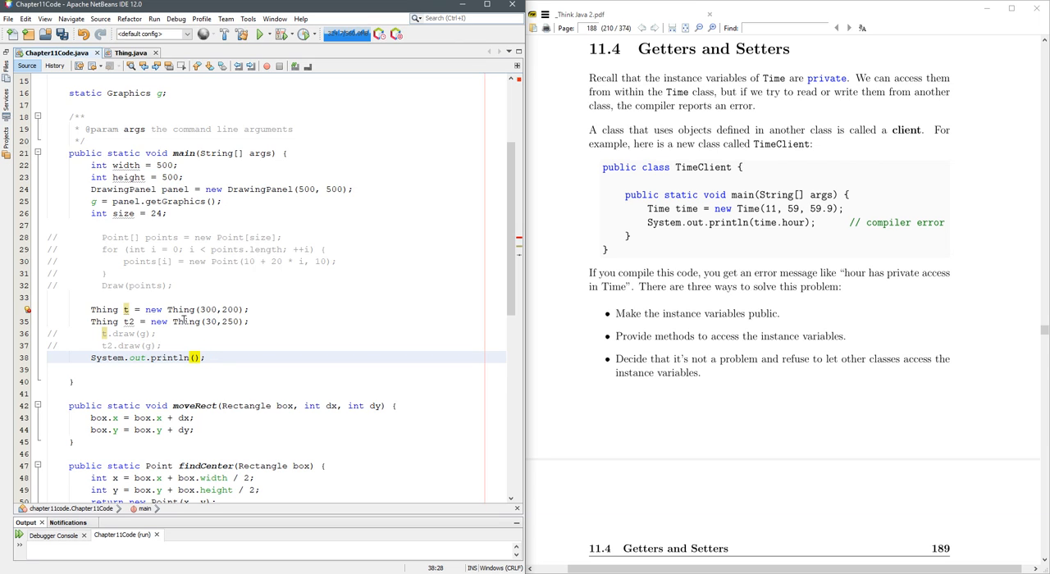
pyautogui.write('t')
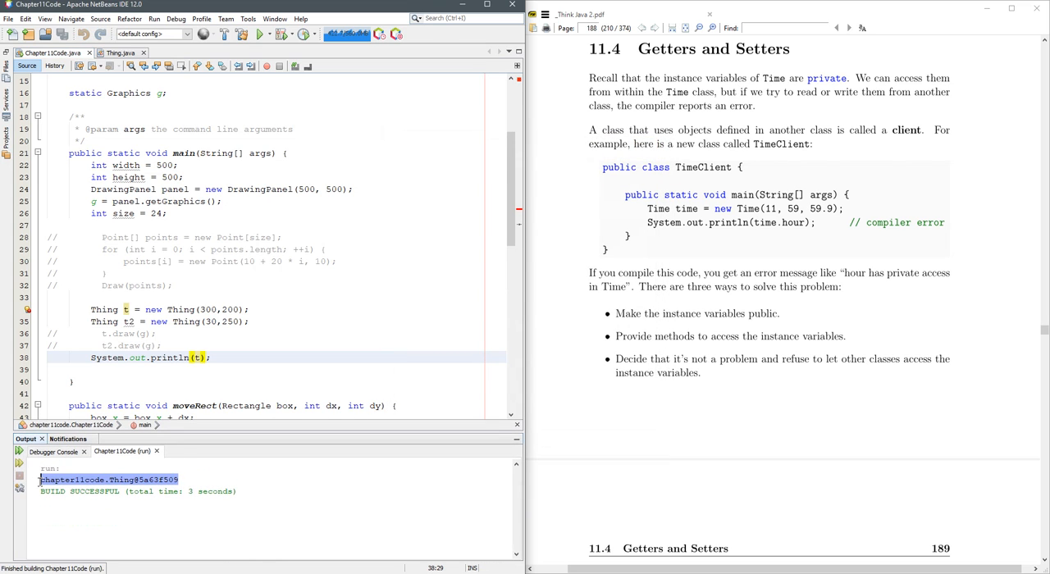
# Scroll the book to section 11.5 and return to Thing.java, now holding getY and setY
pyautogui.click(846, 30)
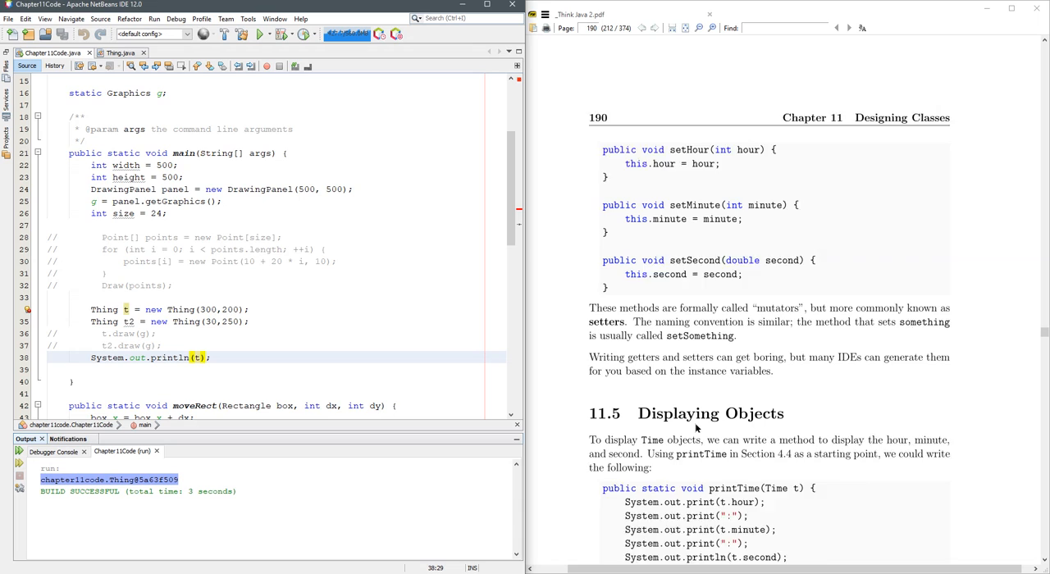
pyautogui.scroll(-3)
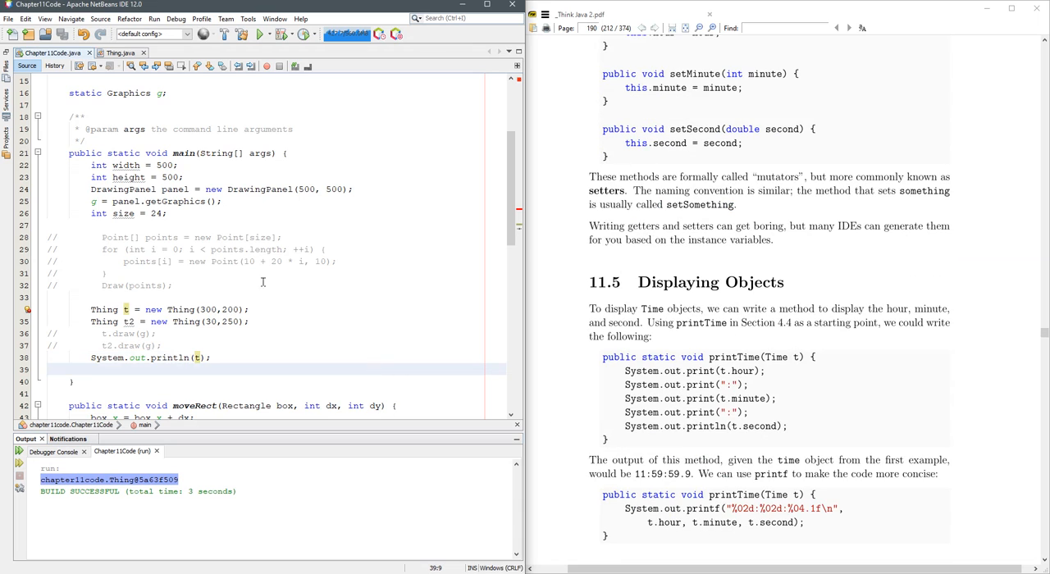
pyautogui.click(122, 53)
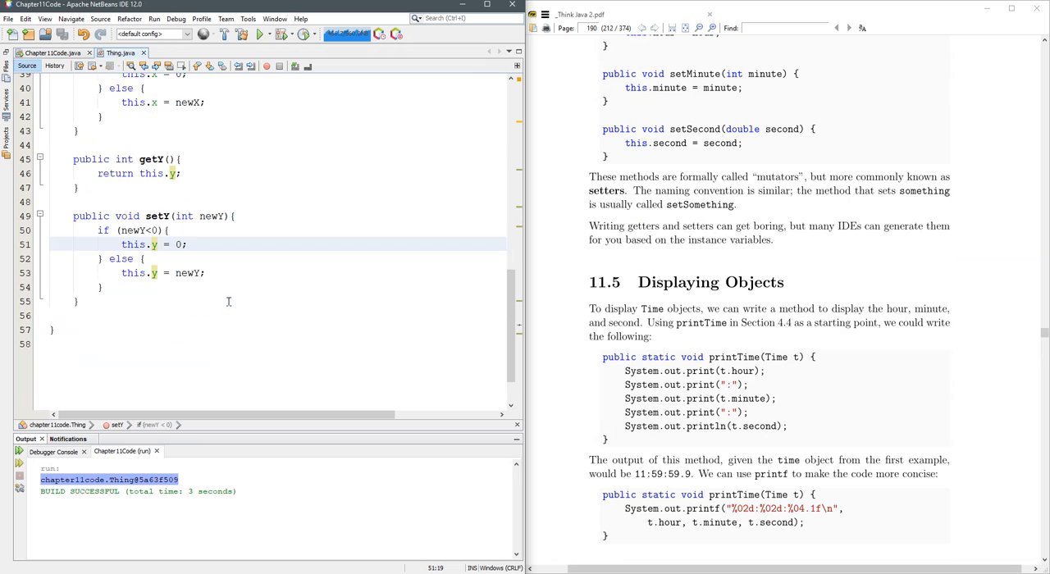
pyautogui.write('p')
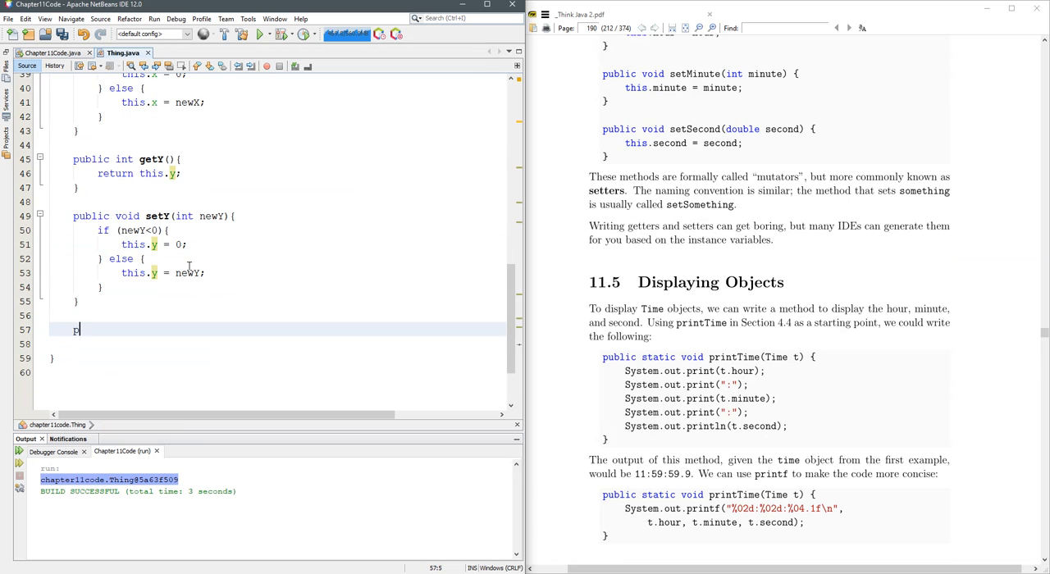
# Declare 'public String toString(){' with a local 'String result ='
pyautogui.write('ublic Str')
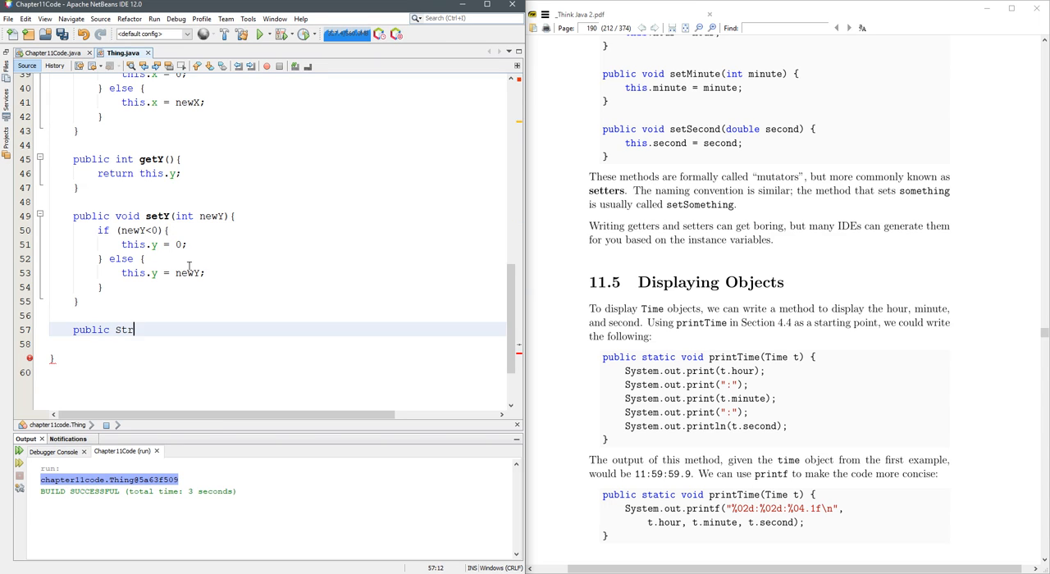
pyautogui.write('ing to')
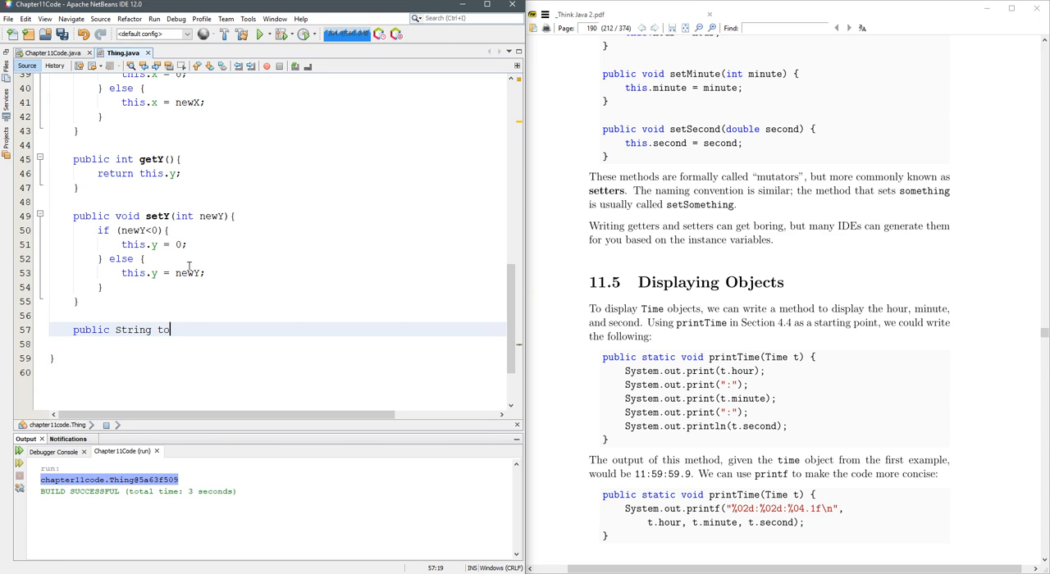
pyautogui.write('String(){')
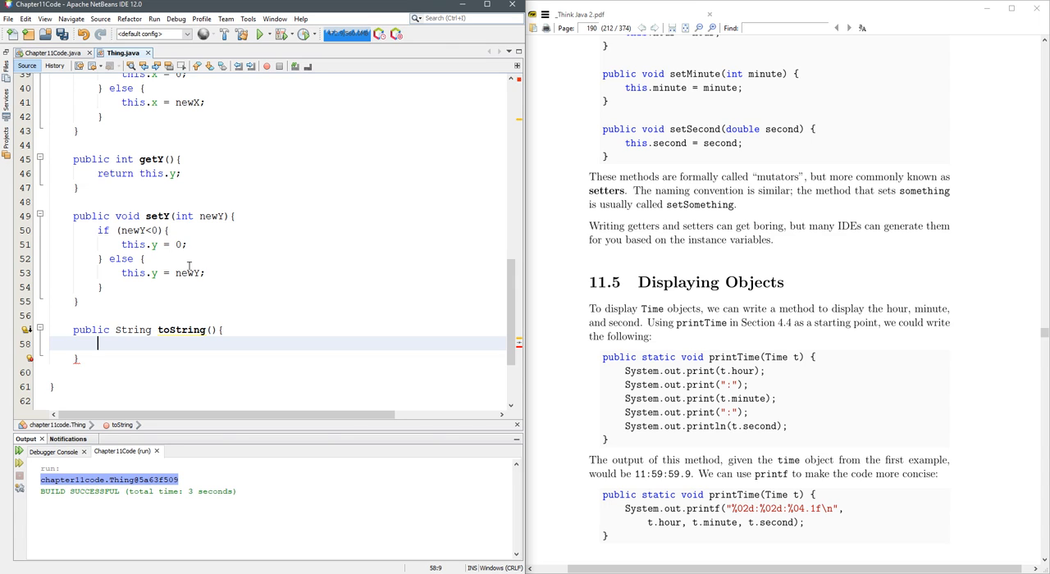
pyautogui.write('r')
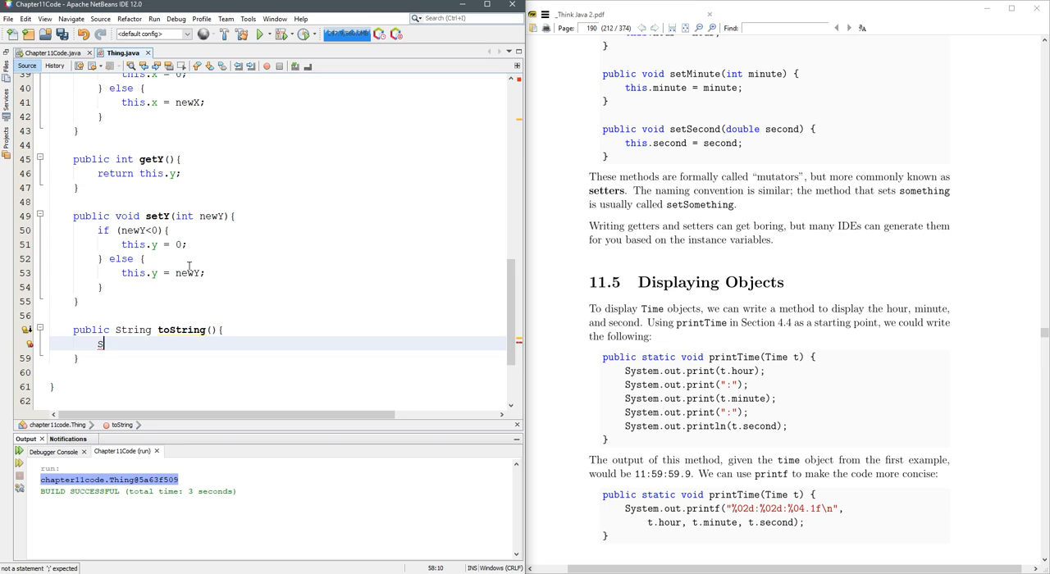
pyautogui.write('String')
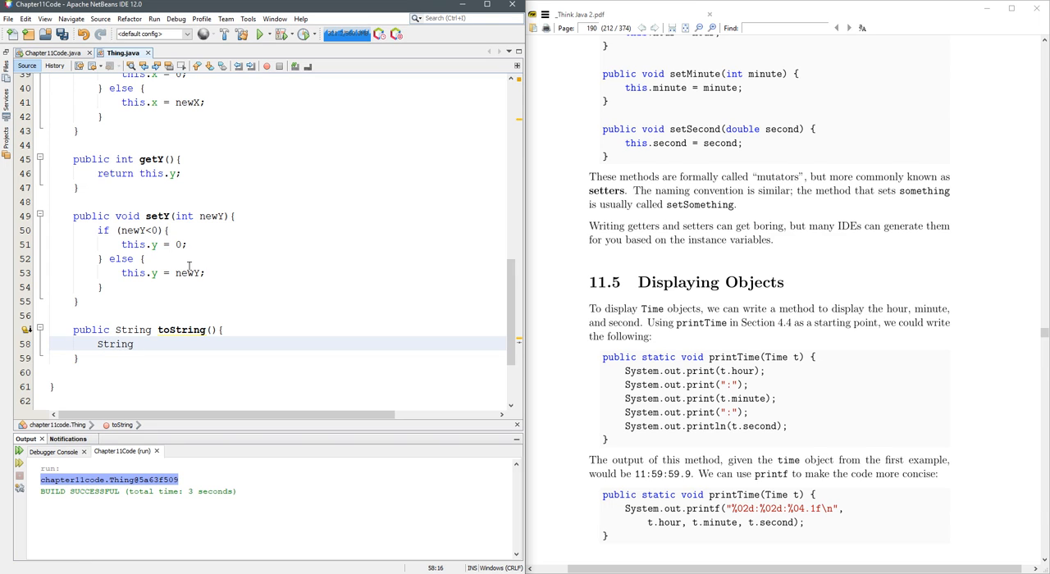
pyautogui.write('result =')
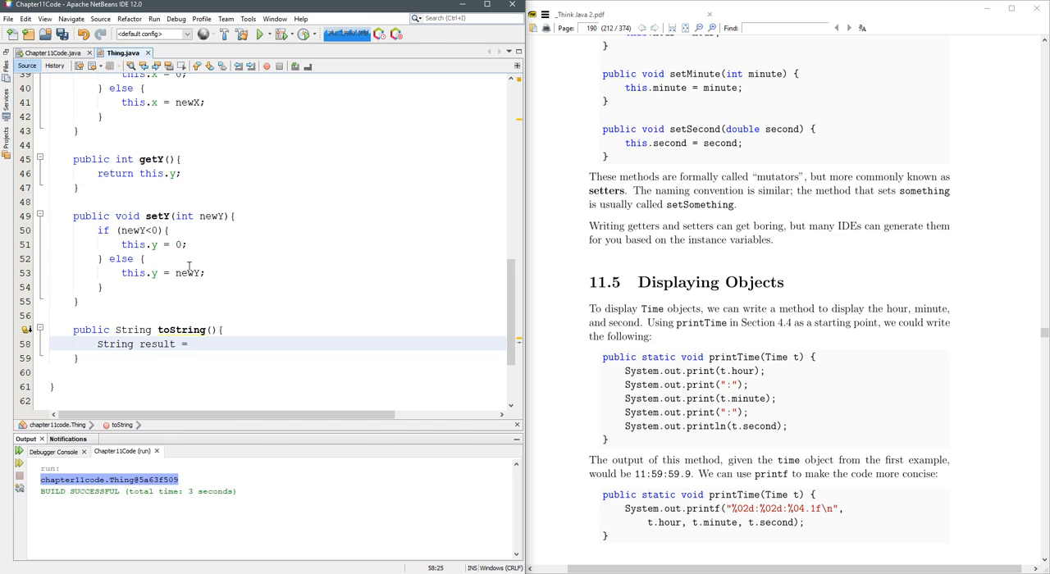
# Build result as "(" + this.x + "," + this.y + ")" and return it
pyautogui.doubleClick(156, 344)
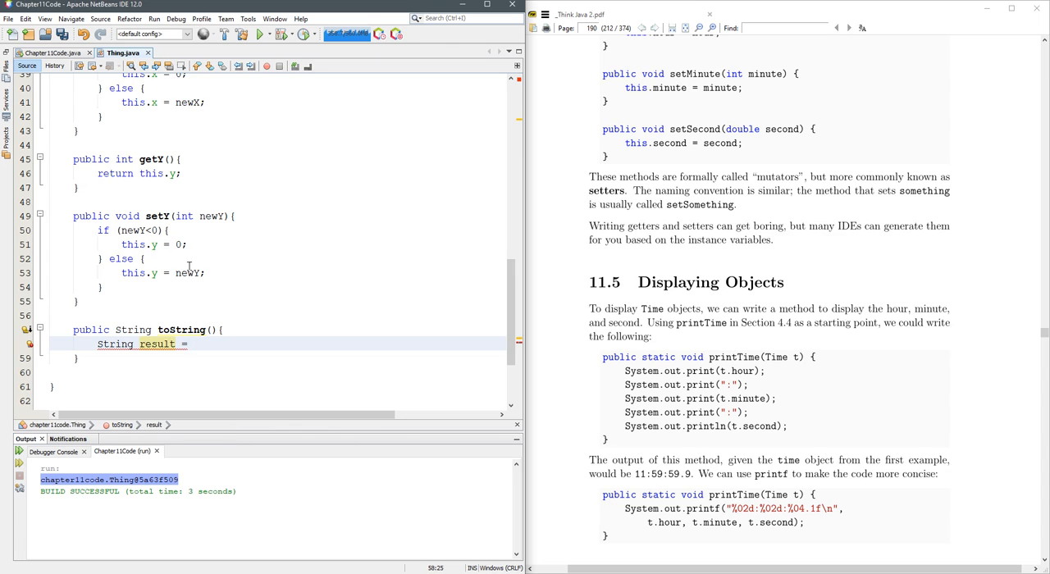
pyautogui.click(190, 344)
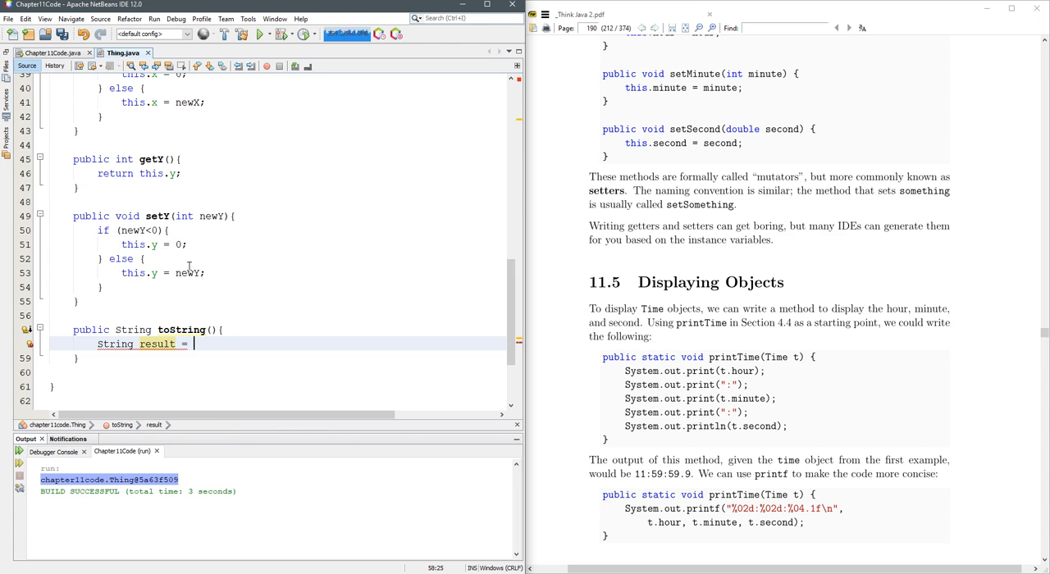
pyautogui.write('this.x')
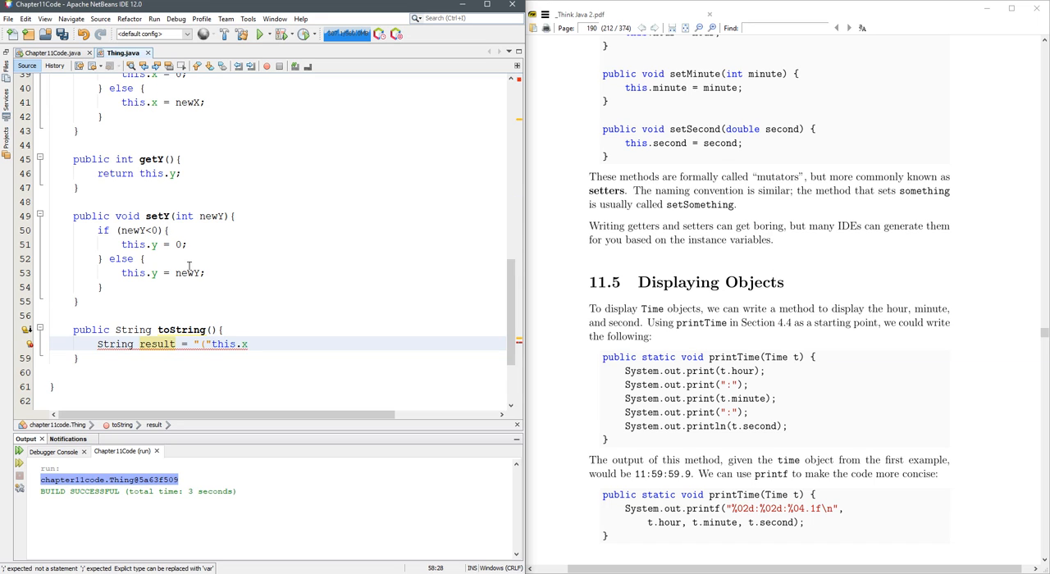
pyautogui.write('+this.x"')
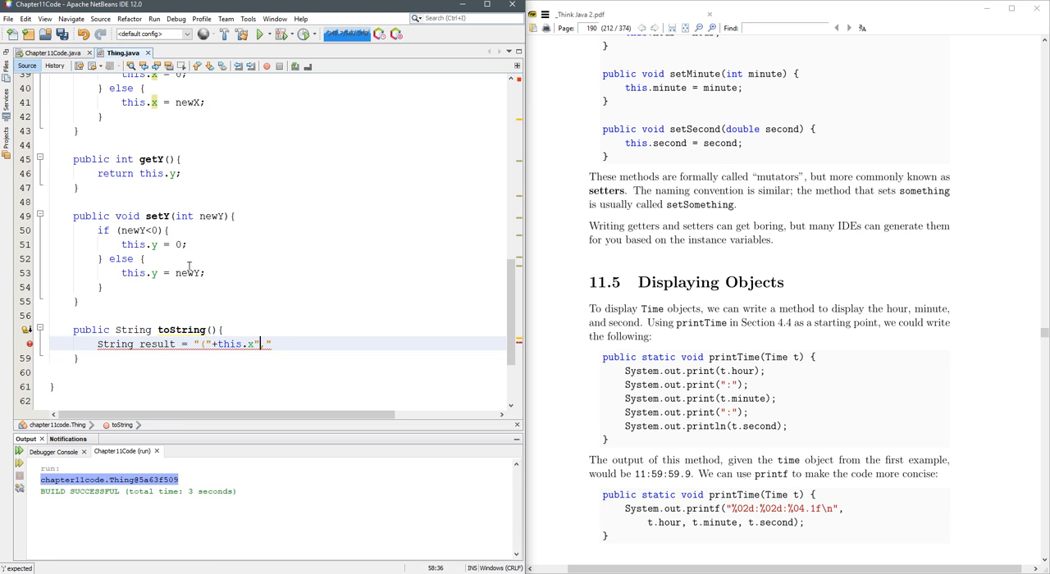
pyautogui.write('+","')
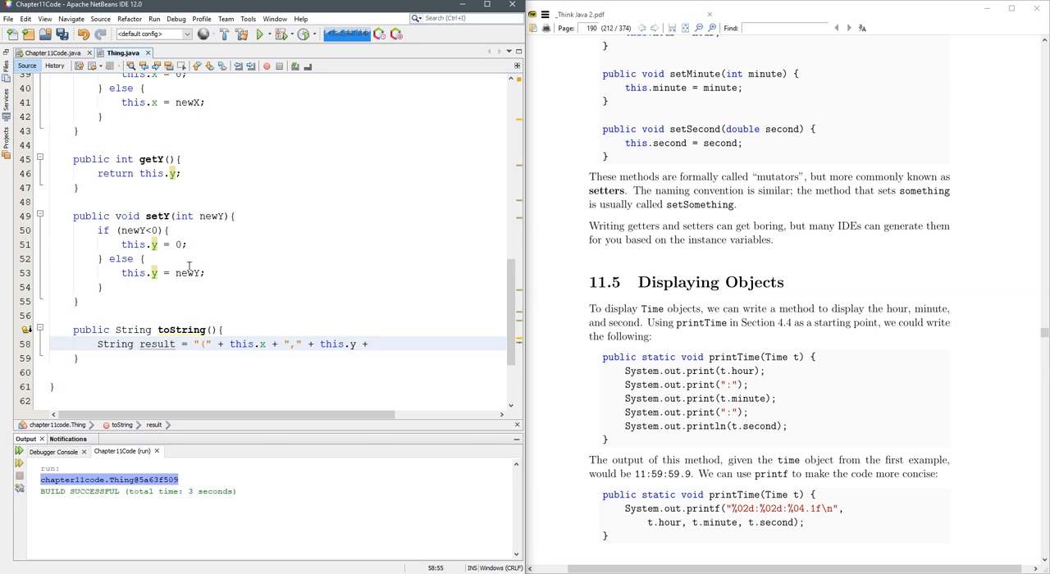
pyautogui.write('+ ")";')
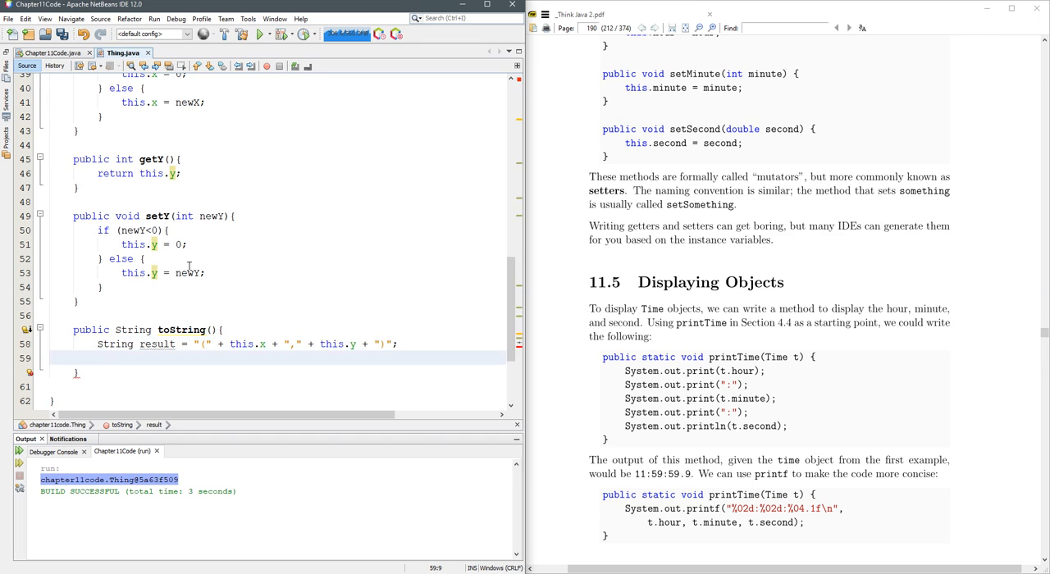
pyautogui.write('return resu')
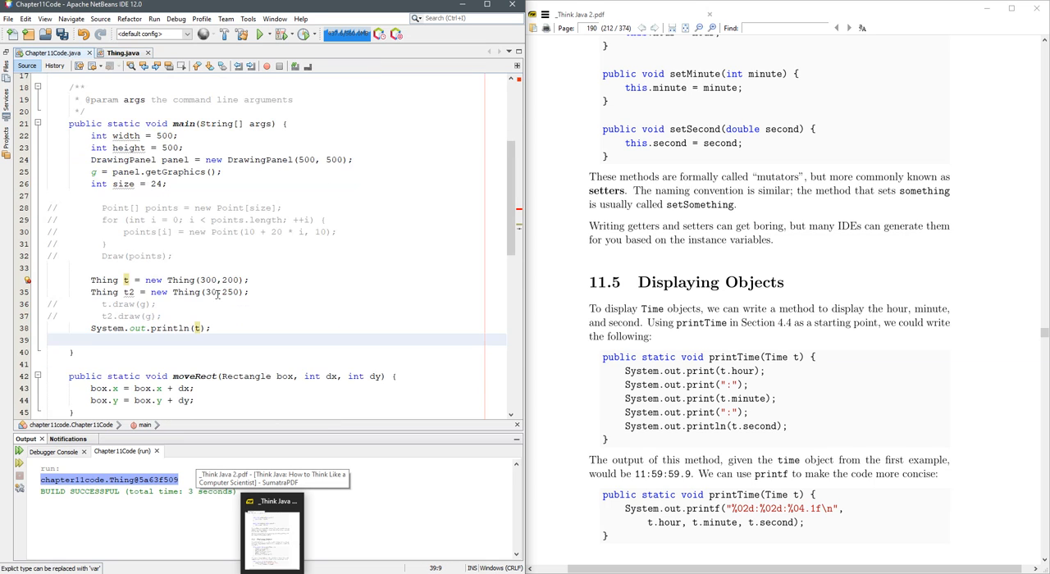
# Run the program to print (300,200) and close the empty Drawing Panel window
pyautogui.click(261, 32)
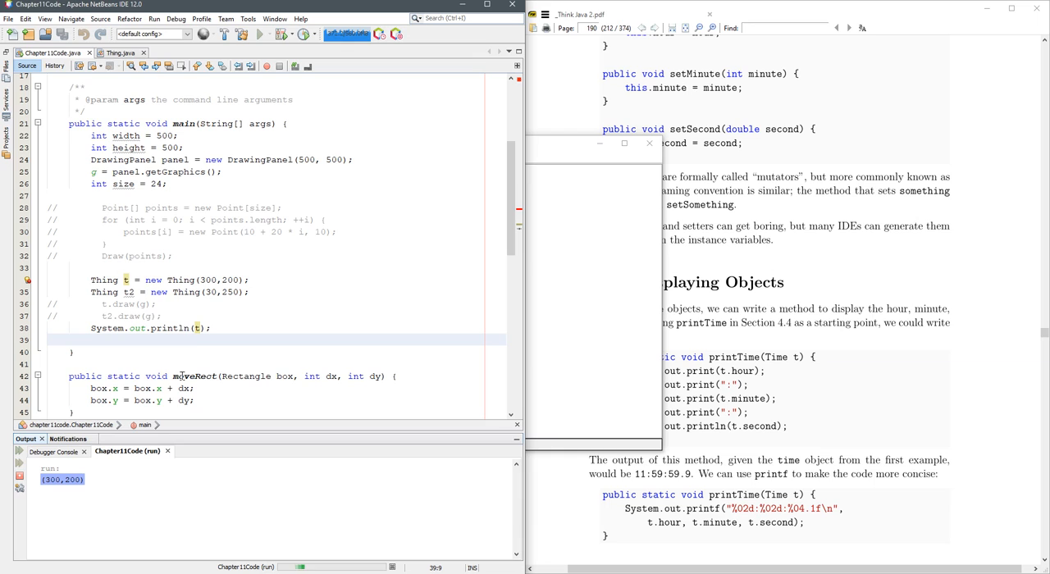
pyautogui.moveTo(206, 322)
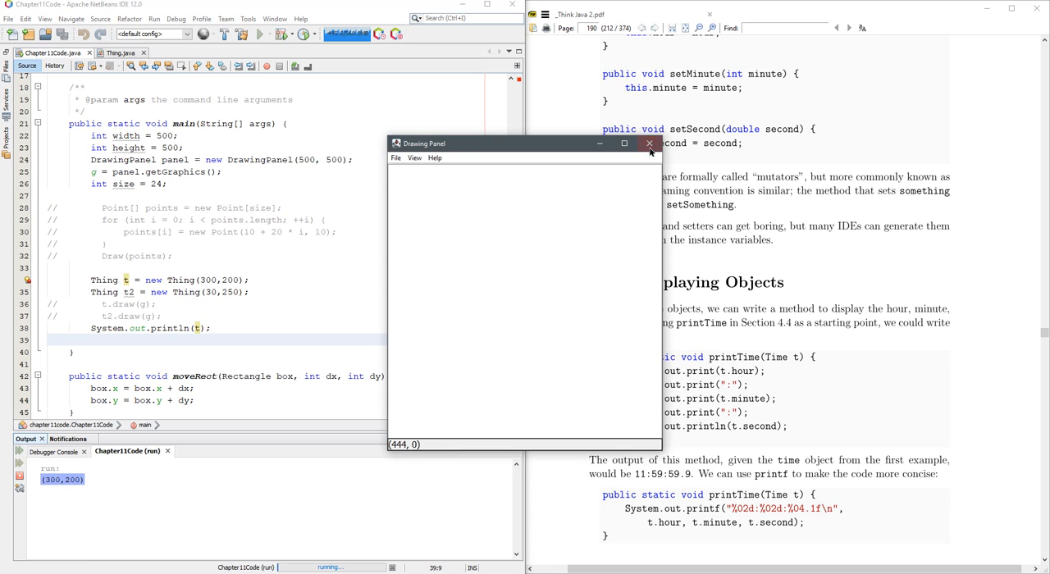
pyautogui.click(649, 145)
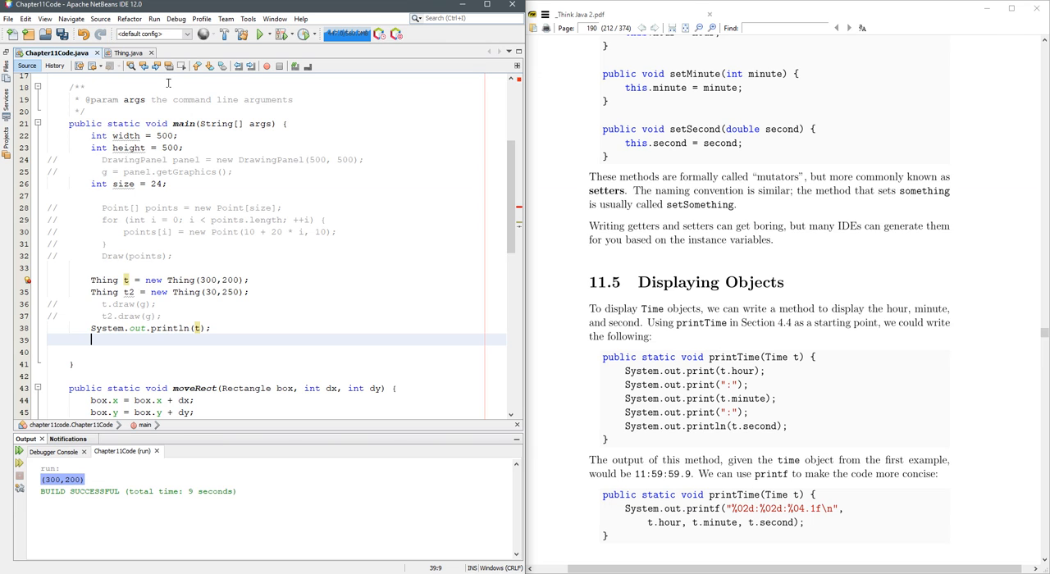
# Add t.setX(10); and System.out.println(t); then run to print (300,200) and (10,200)
pyautogui.write('t.setX(size);')
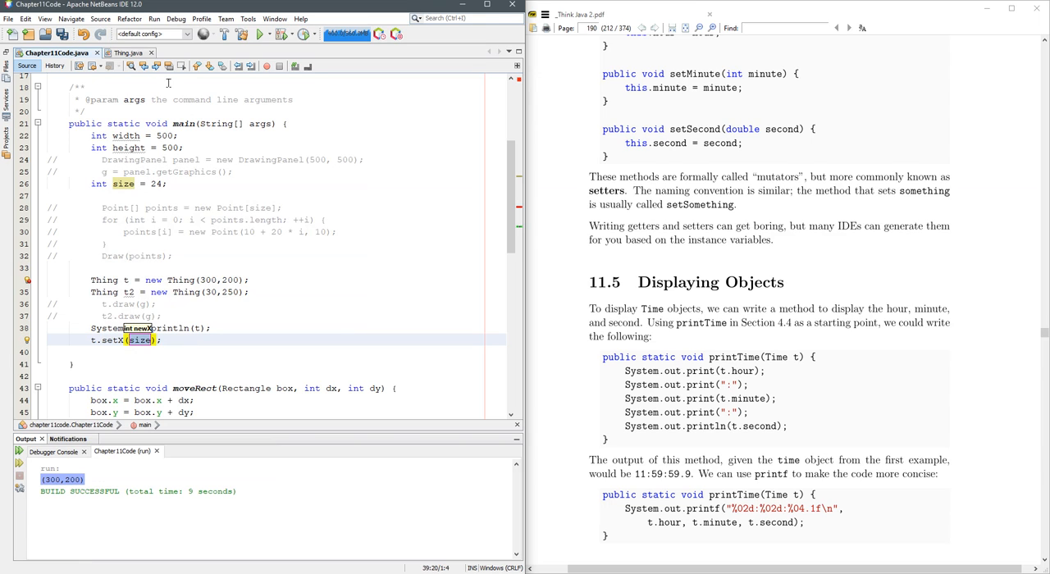
pyautogui.write('10')
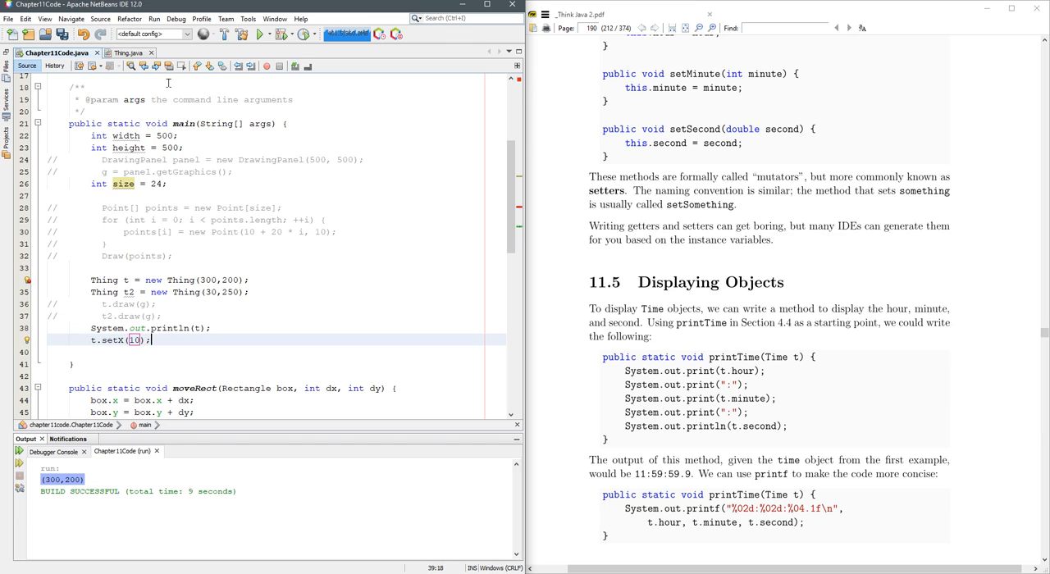
pyautogui.write('System.out.println(t);')
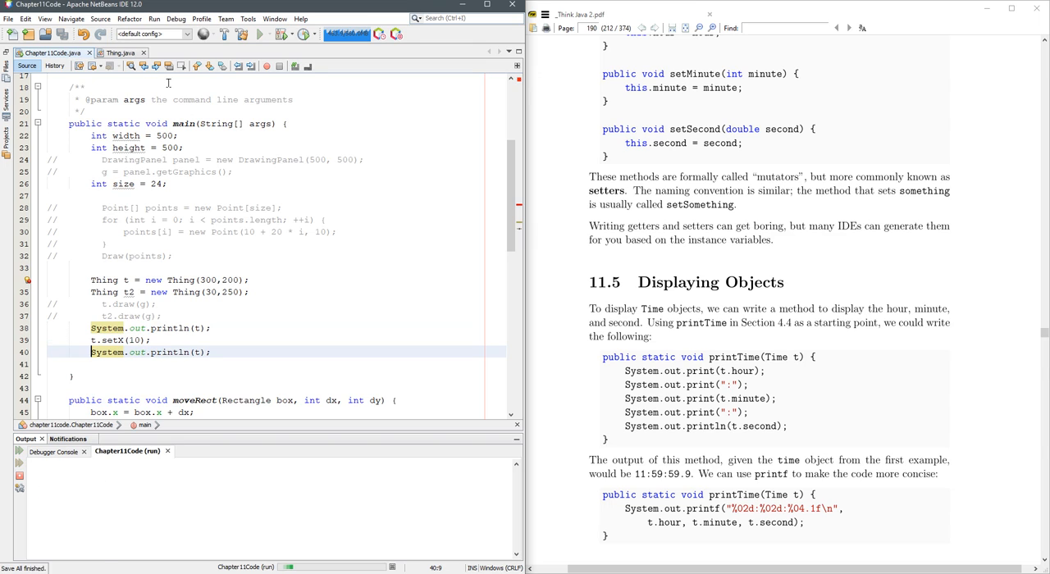
pyautogui.click(259, 33)
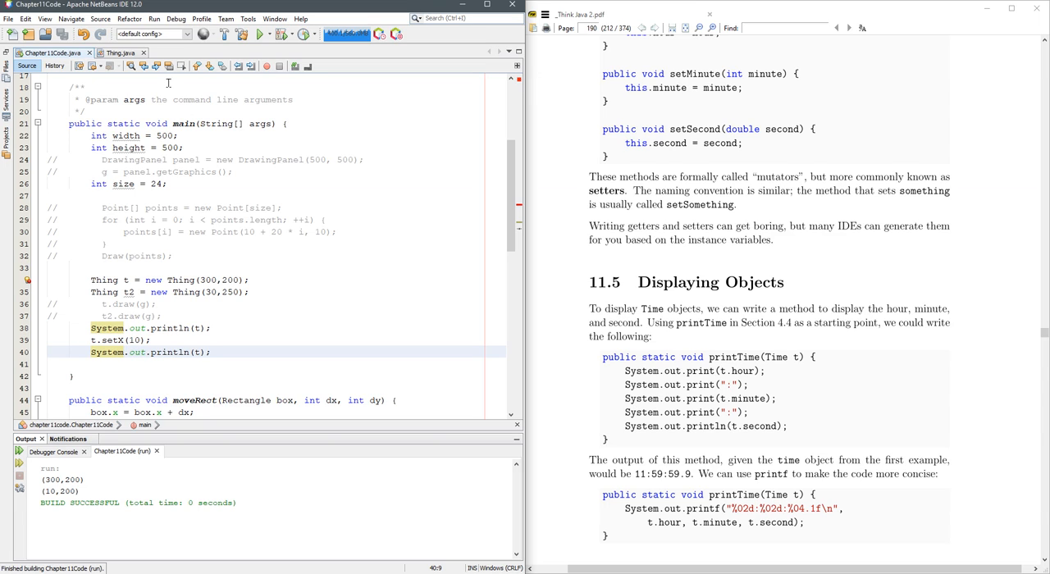
pyautogui.moveTo(51, 489)
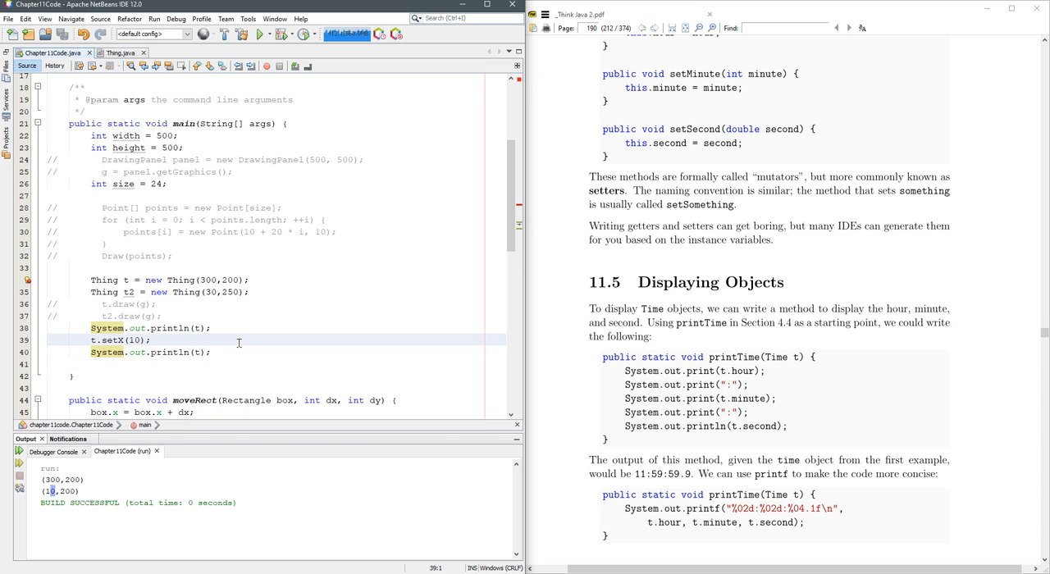
# Change the last println argument to t.getX() via code completion so it prints 10
pyautogui.click(210, 328)
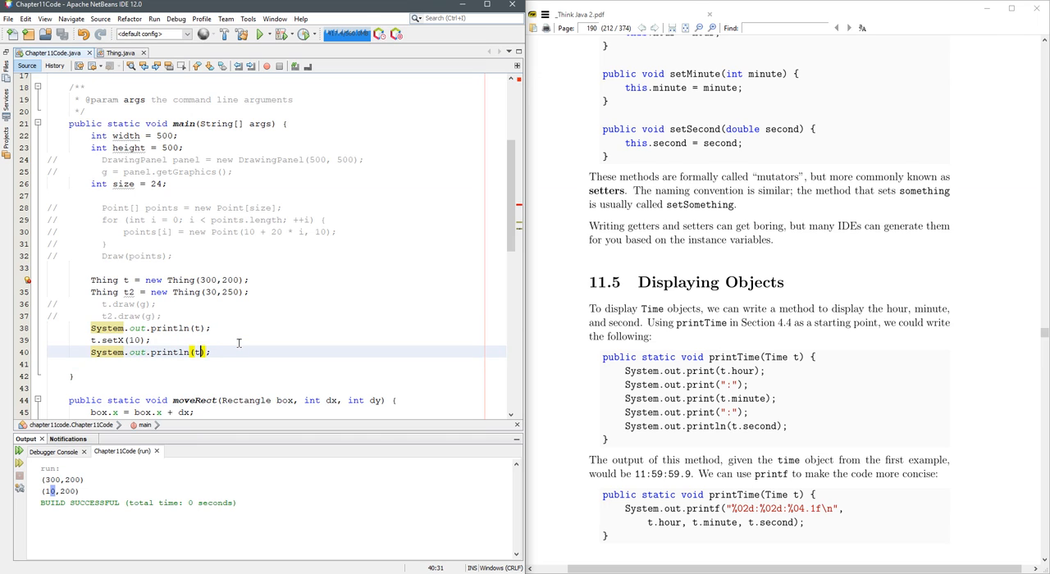
pyautogui.write('.')
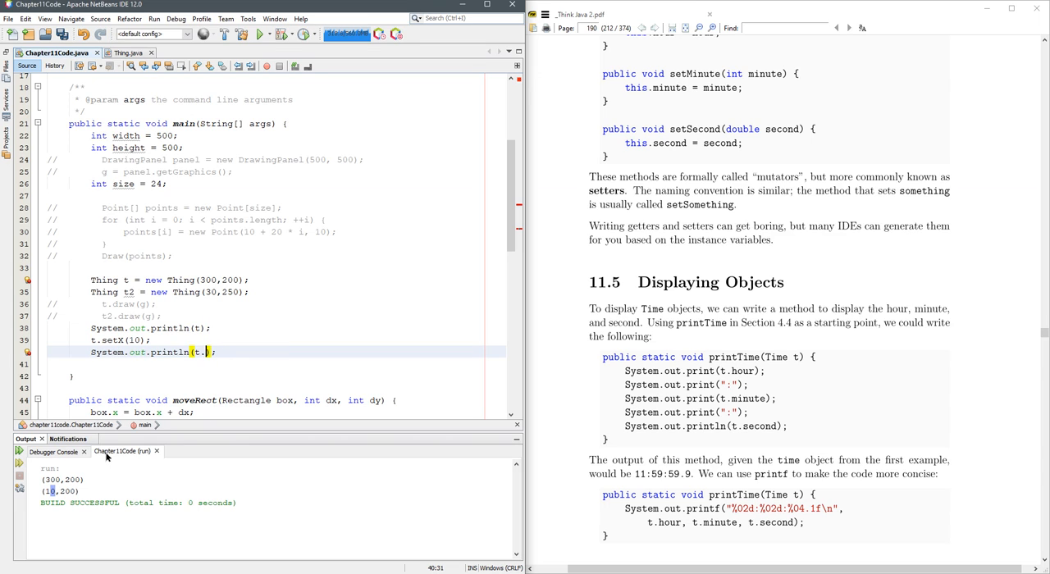
pyautogui.write('gfe')
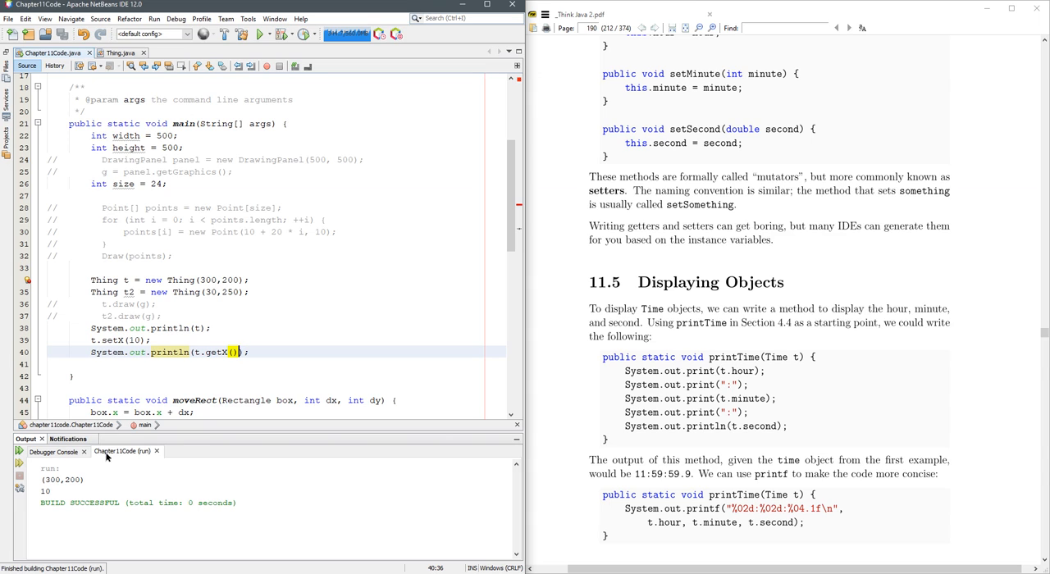
pyautogui.moveTo(135, 326)
pyautogui.write(' = t.getX()+')
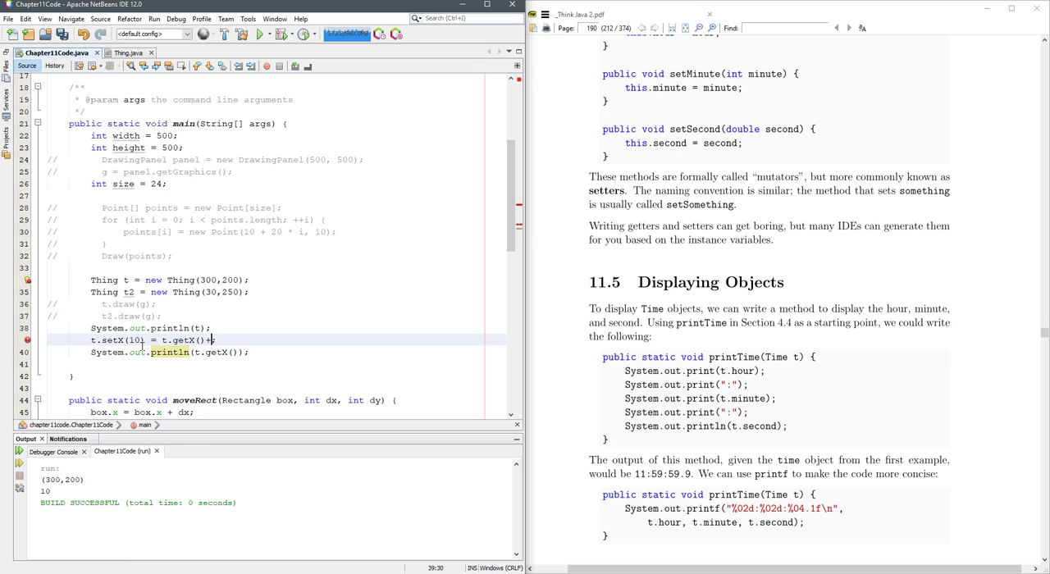
# Complete the call as t.setX(t.getX()+10); so the second print shows (310,200)
pyautogui.write('10;')
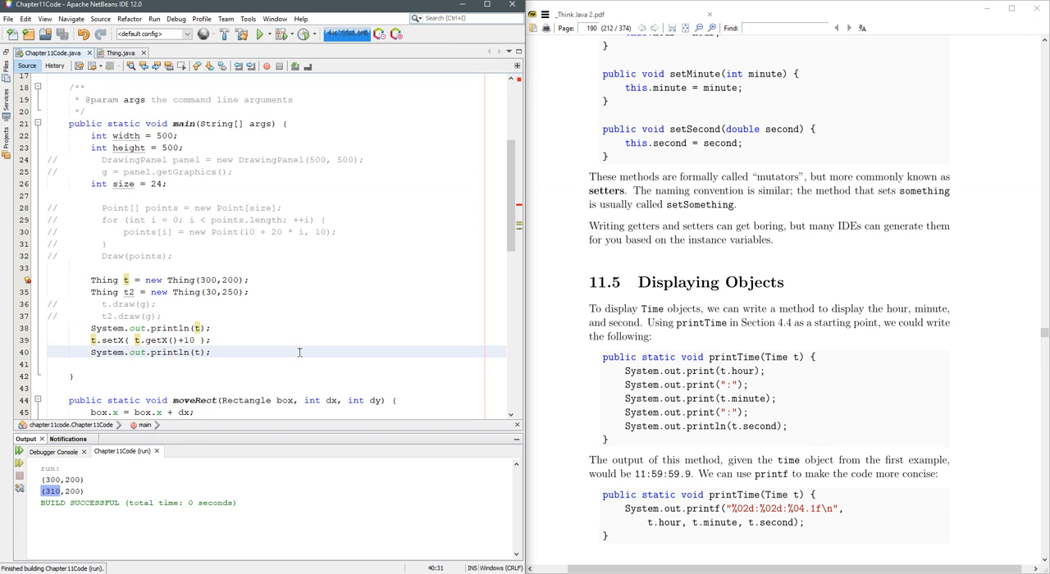
pyautogui.scroll(-3)
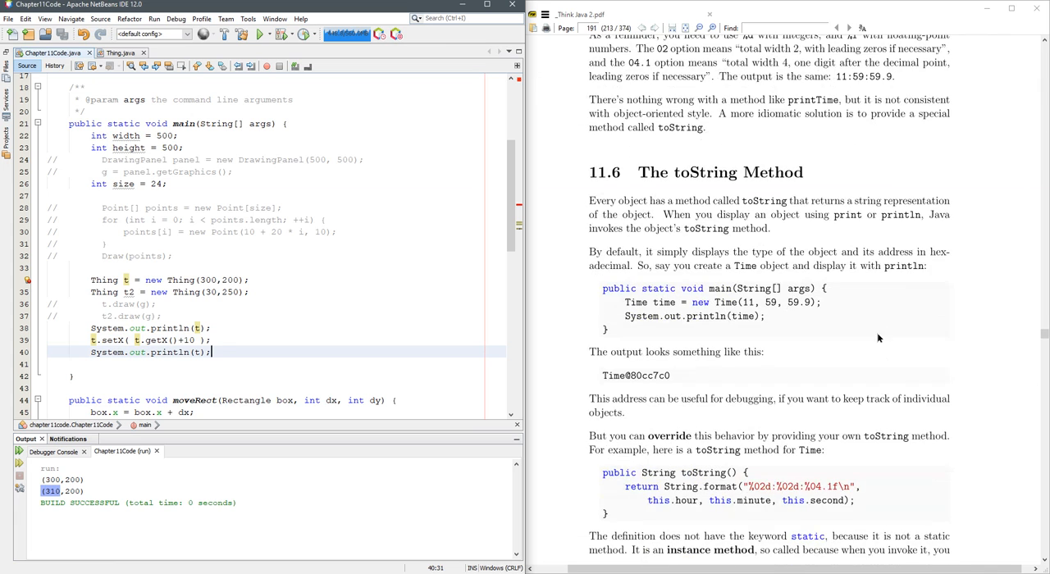